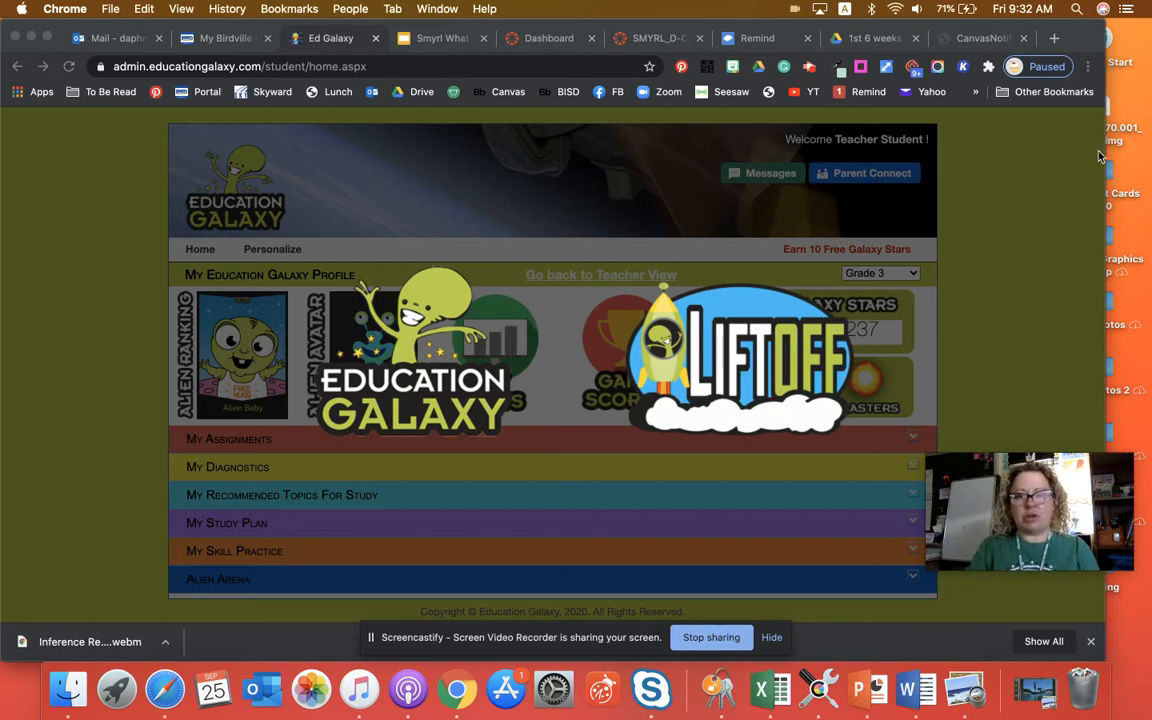
pyautogui.moveTo(1052, 274)
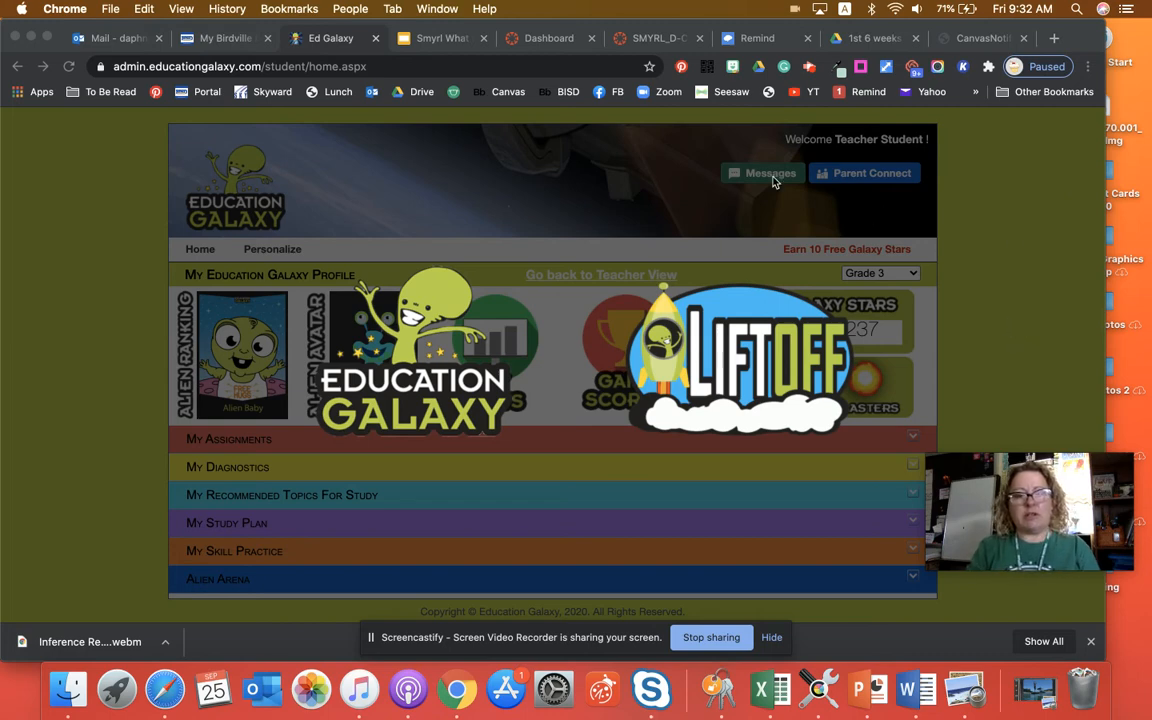
pyautogui.moveTo(530, 218)
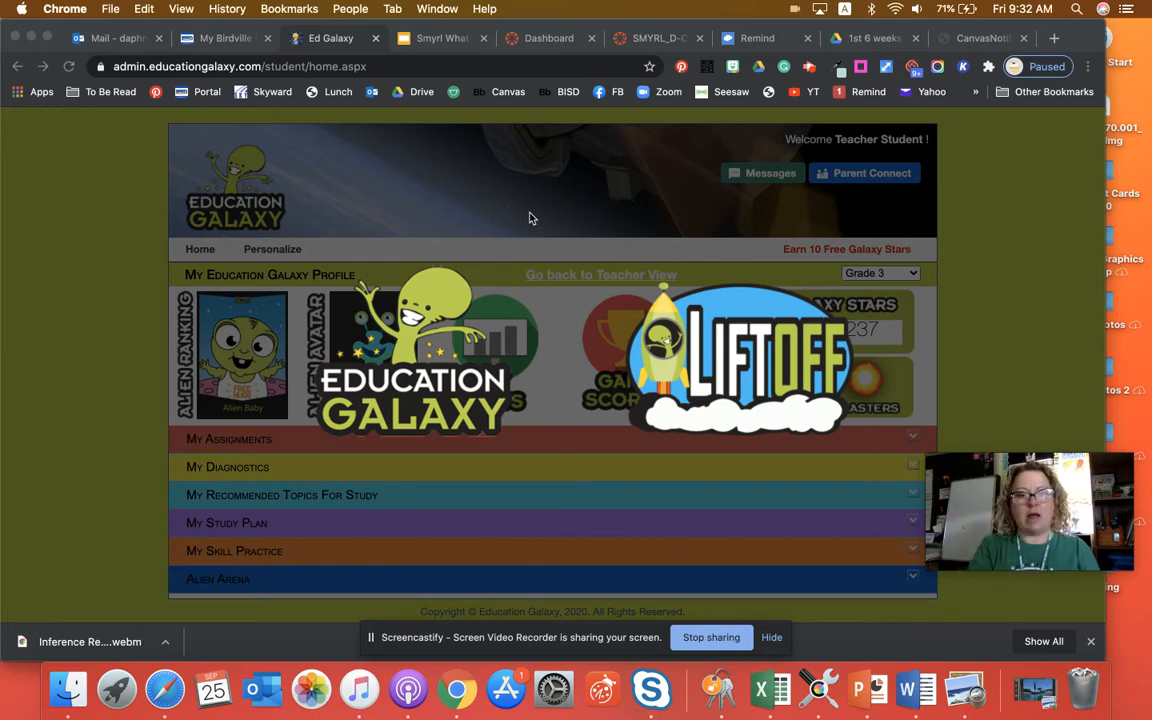
pyautogui.moveTo(528, 334)
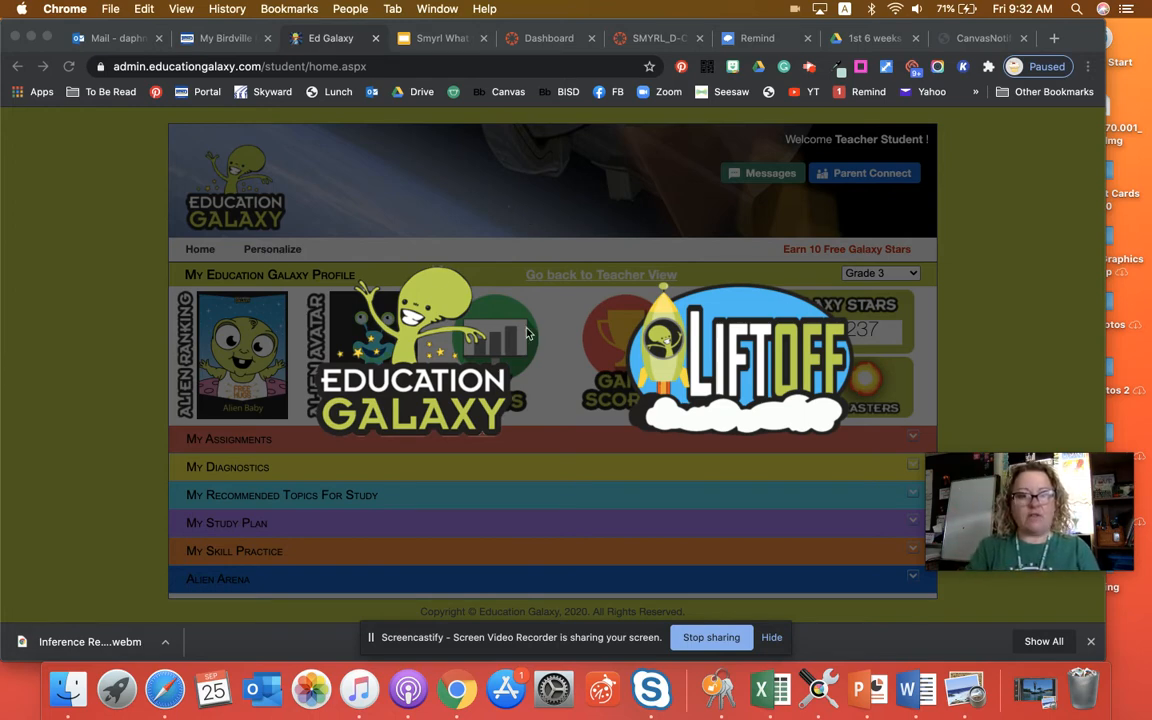
pyautogui.moveTo(420, 418)
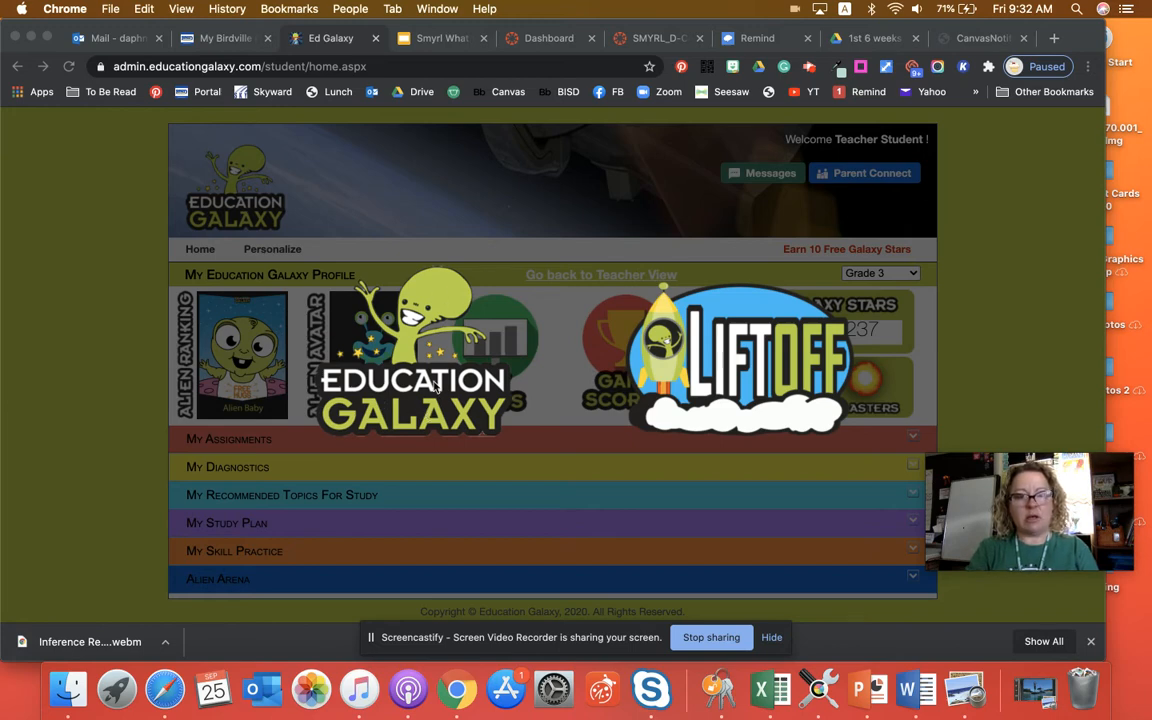
pyautogui.moveTo(776, 338)
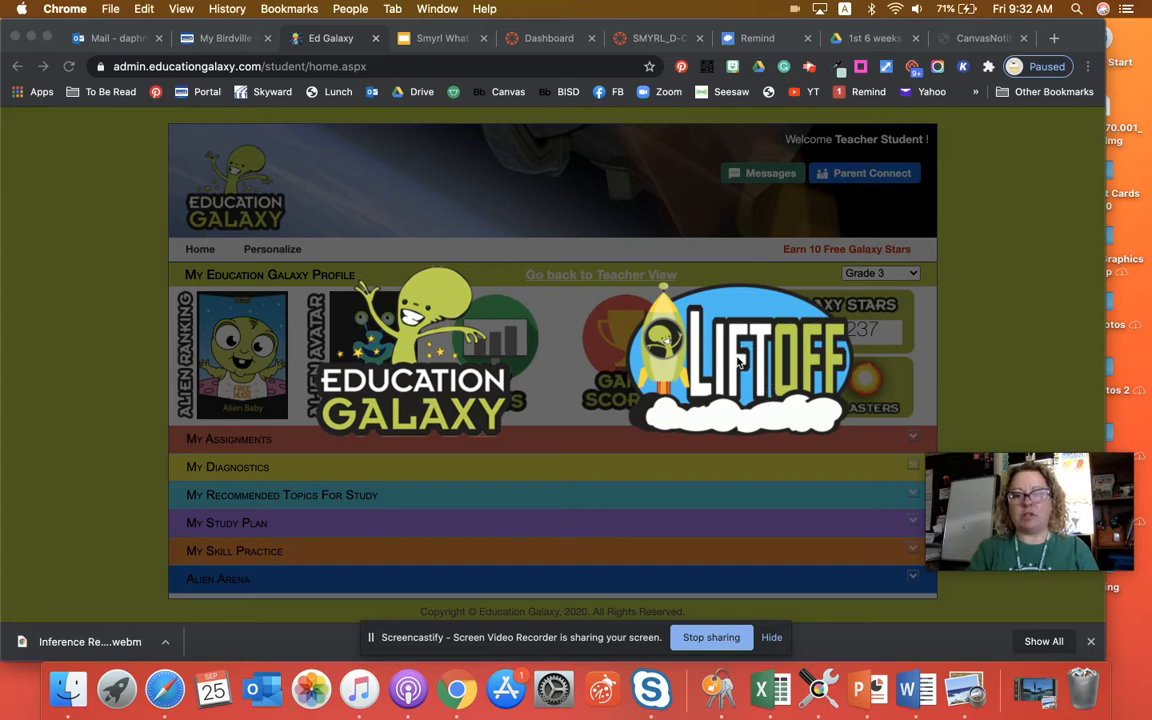
# - Switch from the student home page to the LiftOff student profile
pyautogui.click(724, 350)
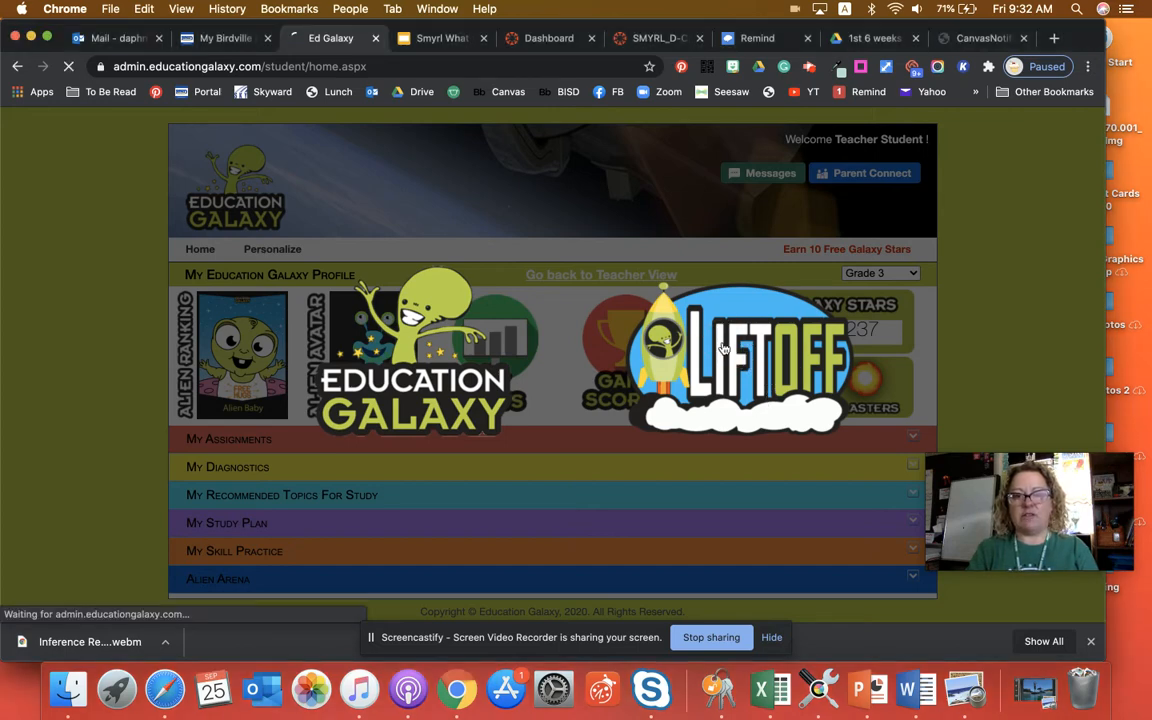
pyautogui.click(744, 356)
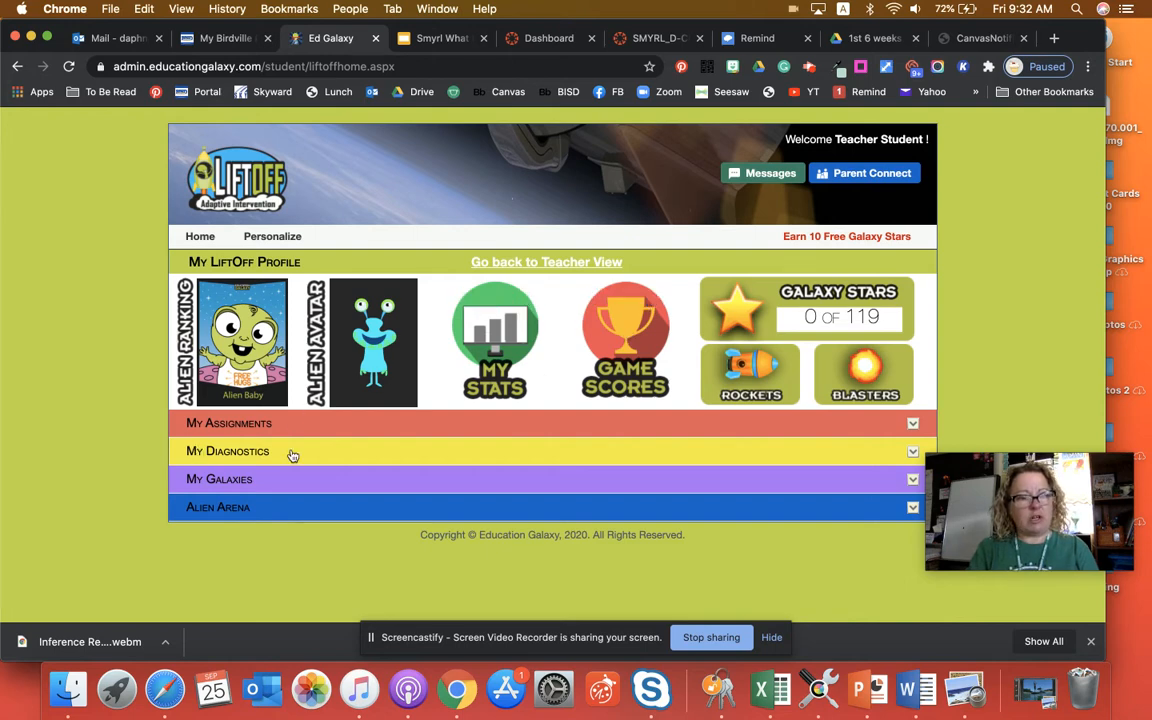
pyautogui.moveTo(340, 452)
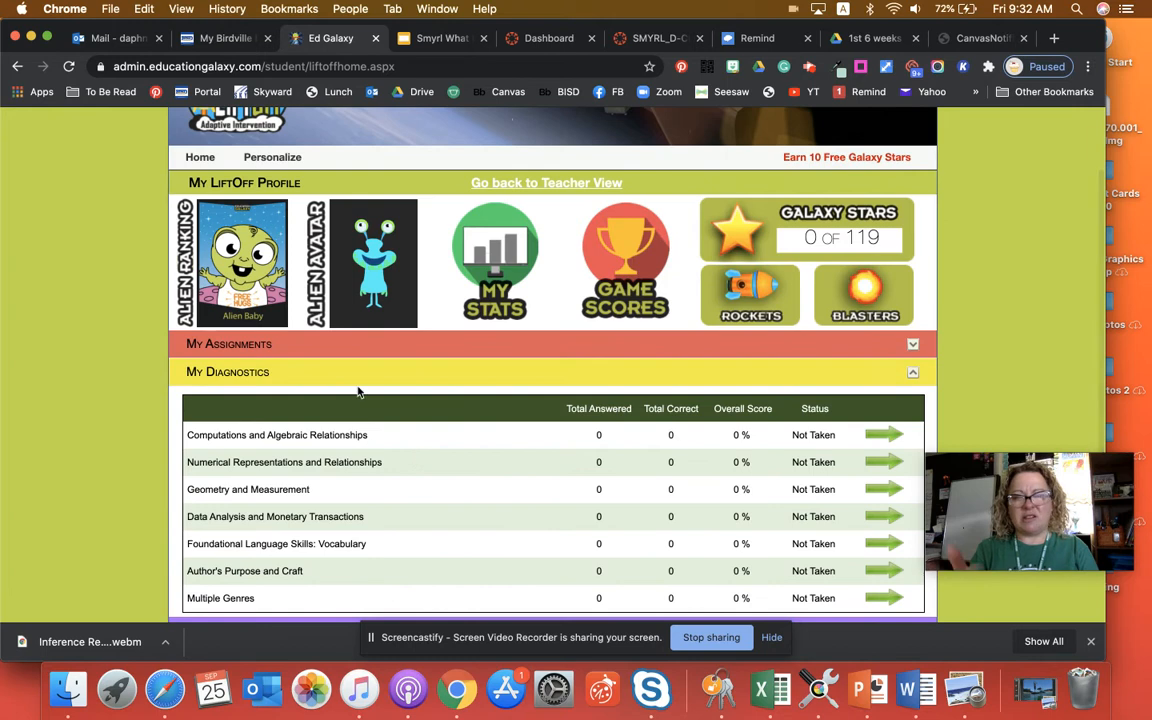
pyautogui.moveTo(394, 436)
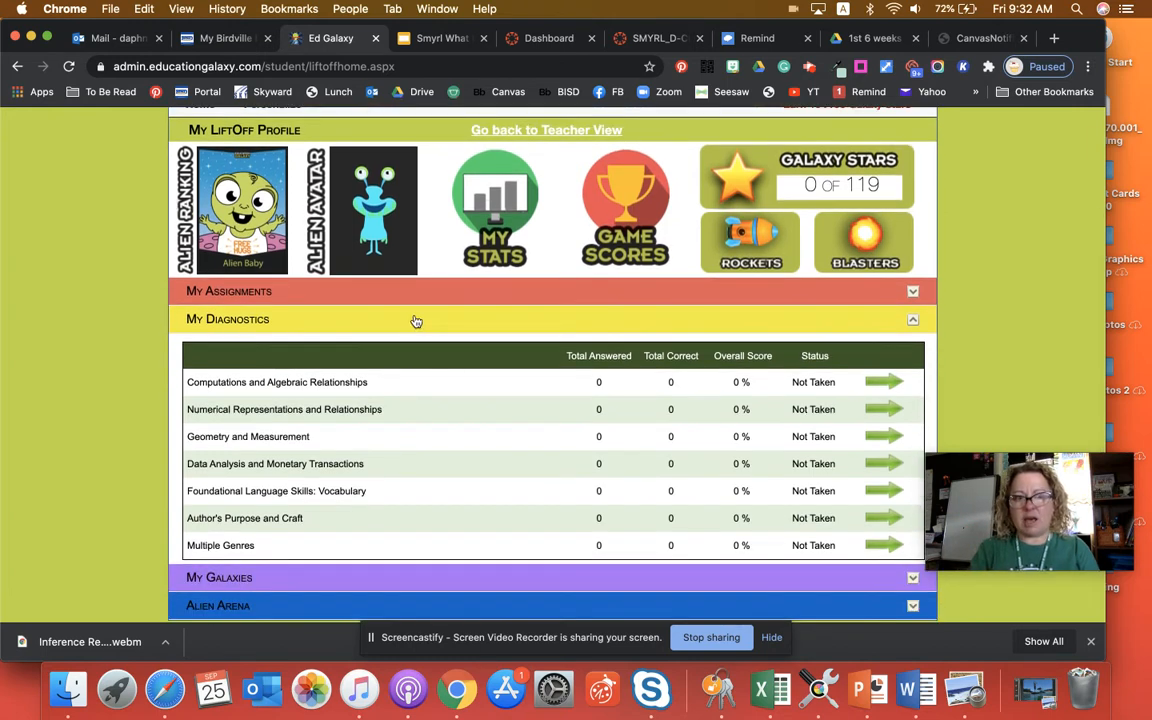
pyautogui.moveTo(550, 318)
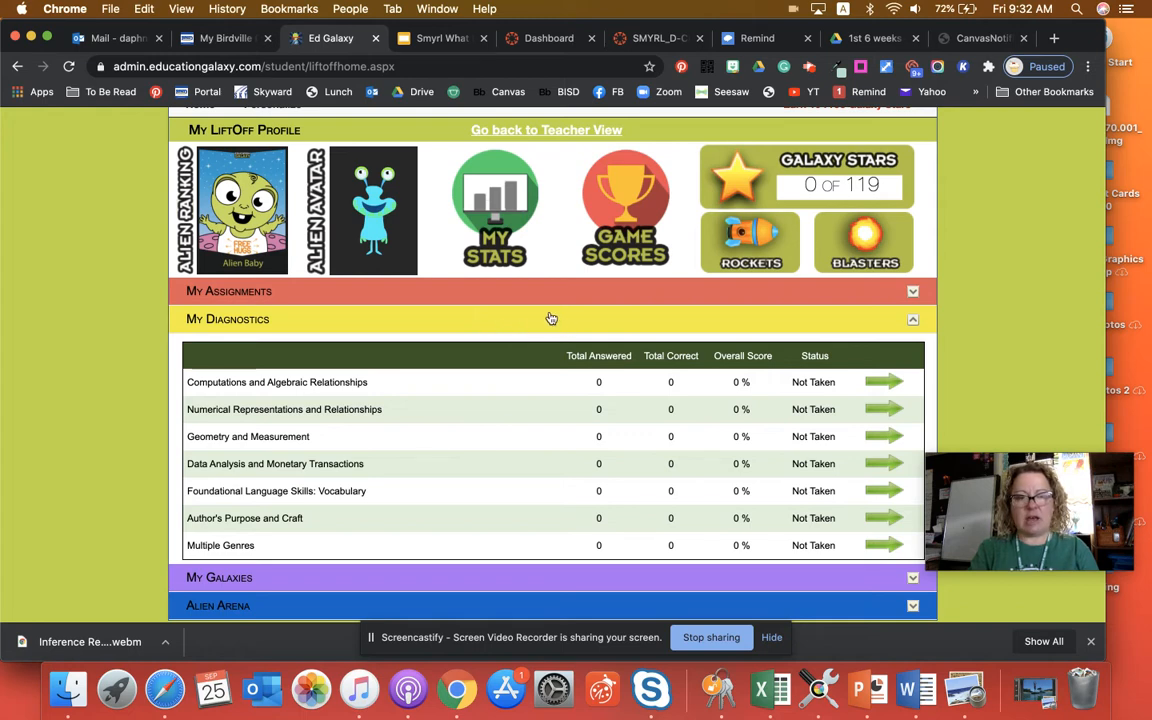
pyautogui.moveTo(540, 314)
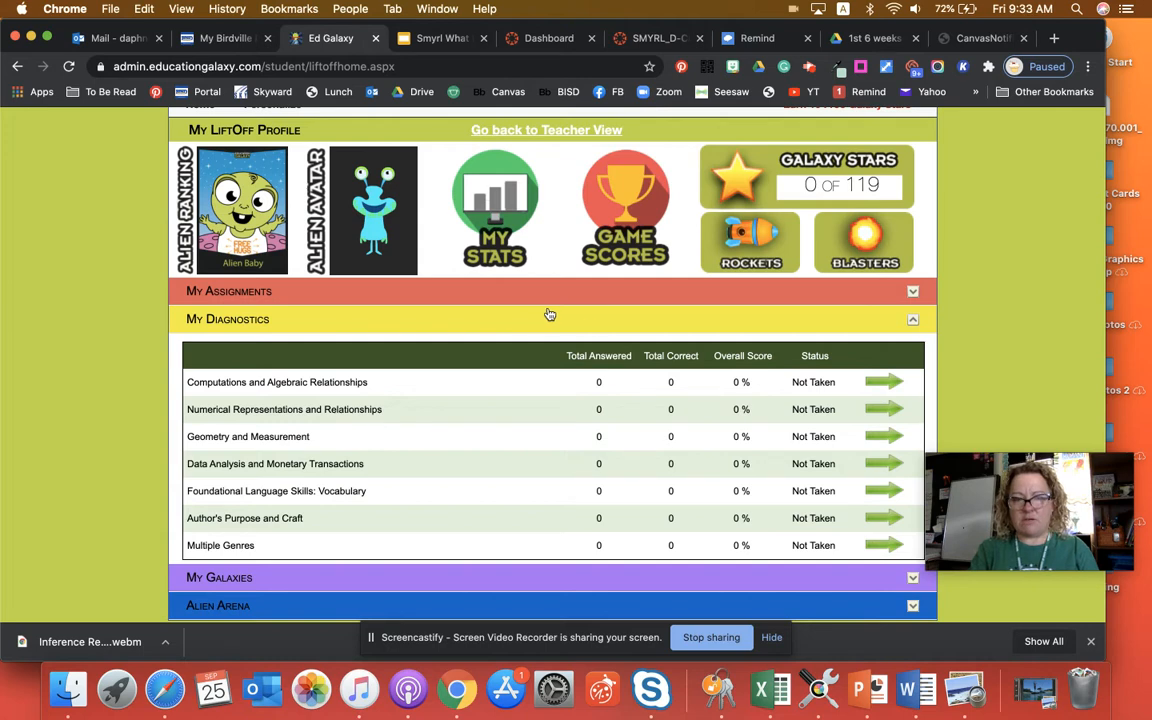
pyautogui.moveTo(544, 316)
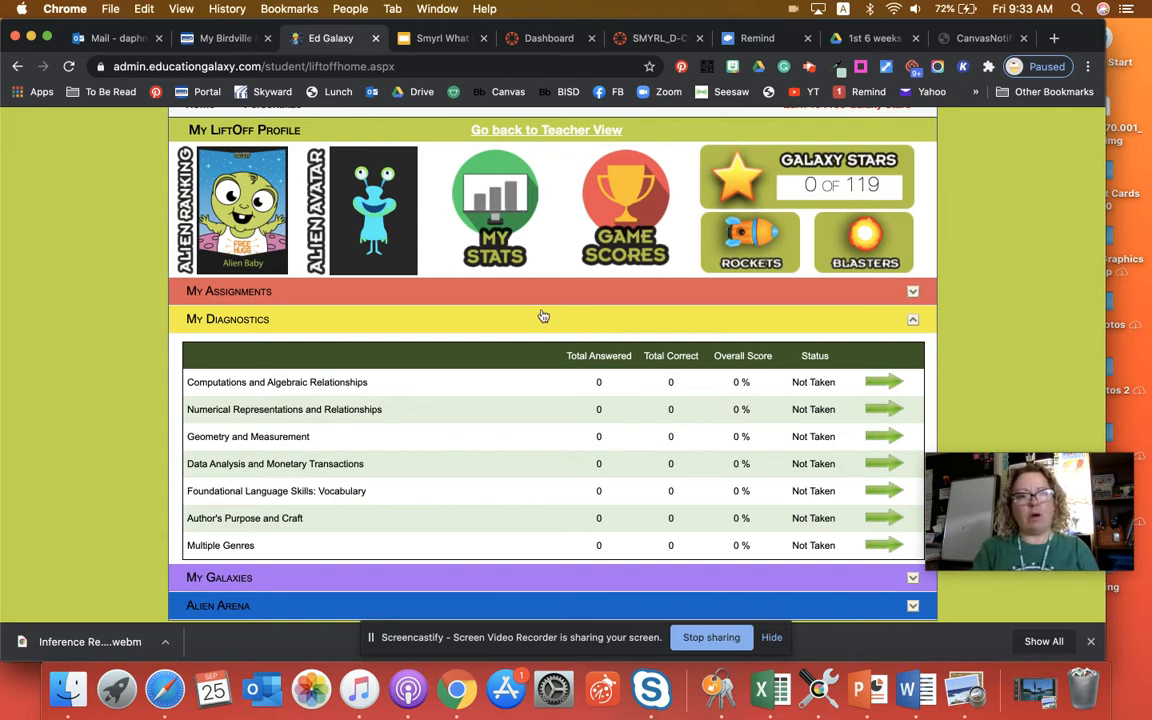
pyautogui.moveTo(522, 308)
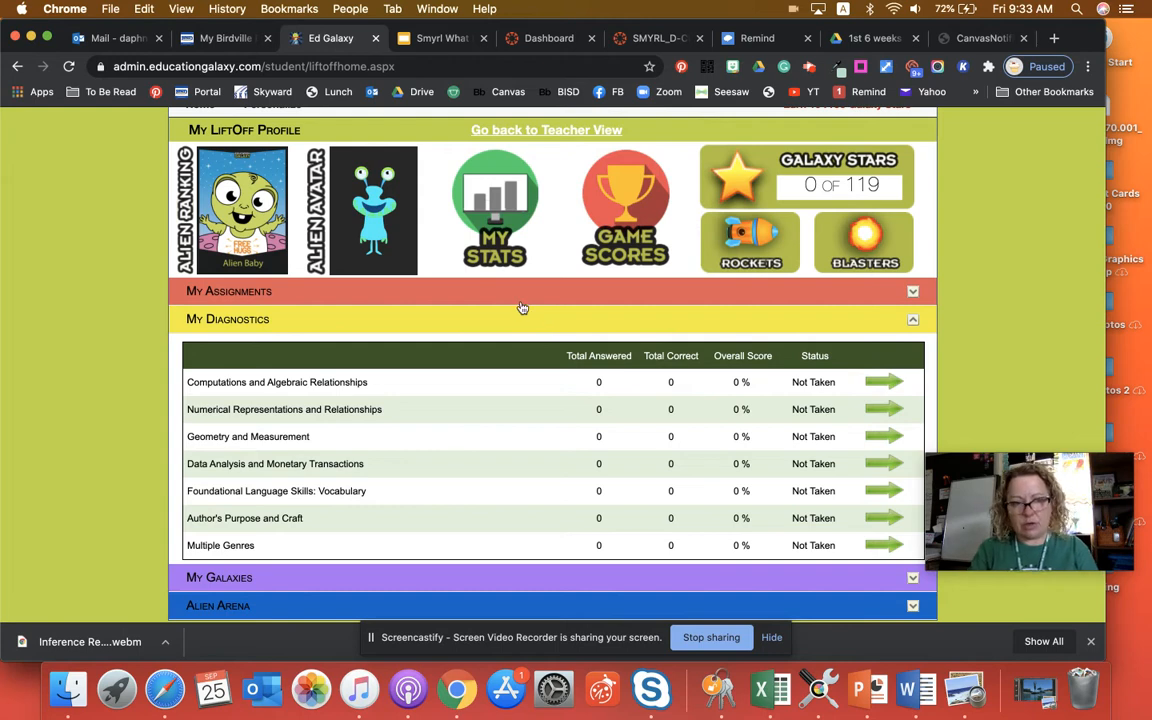
pyautogui.moveTo(532, 316)
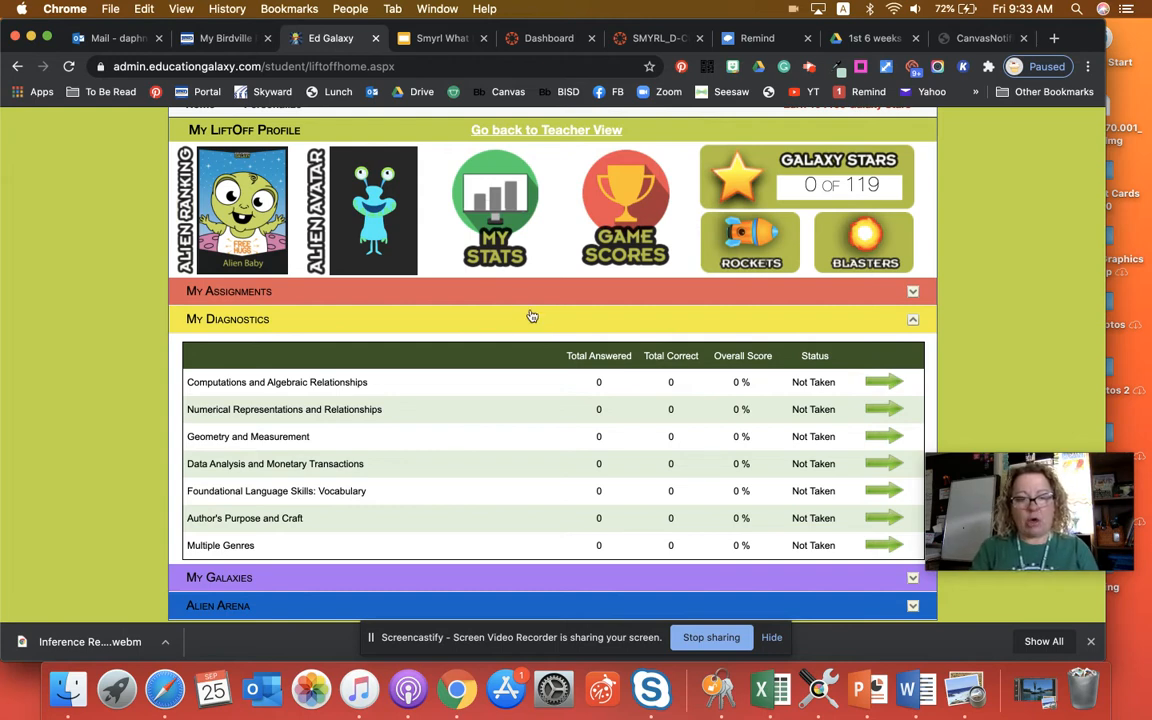
pyautogui.moveTo(548, 314)
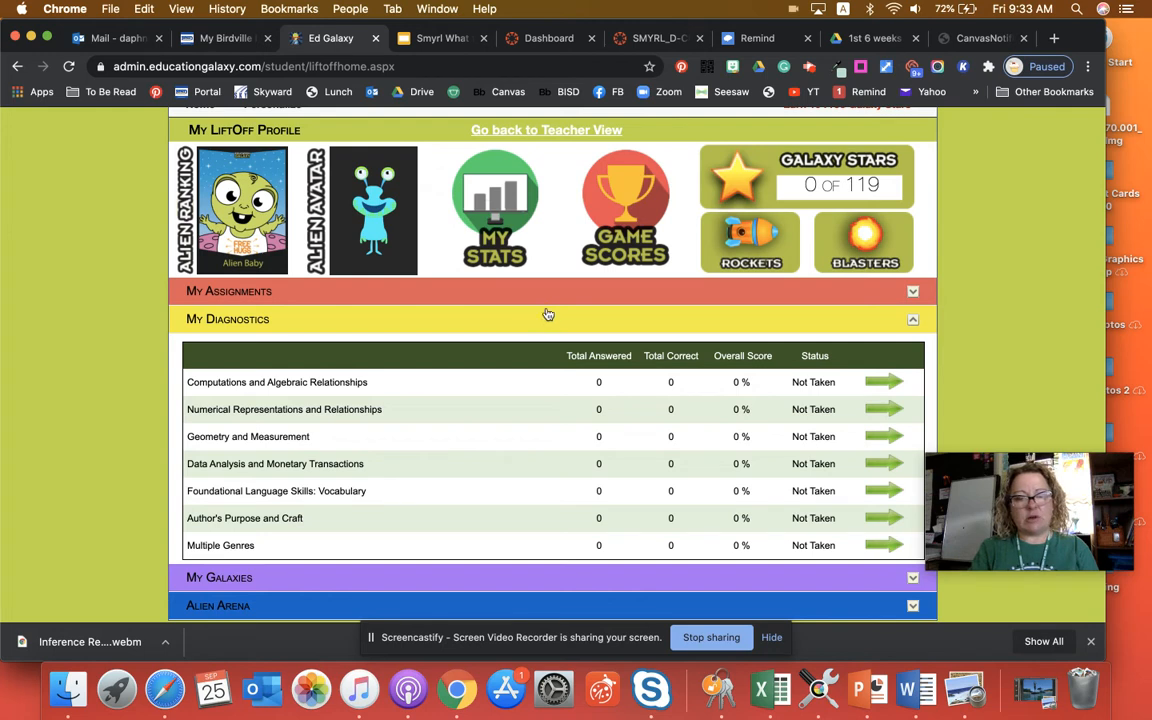
pyautogui.moveTo(476, 556)
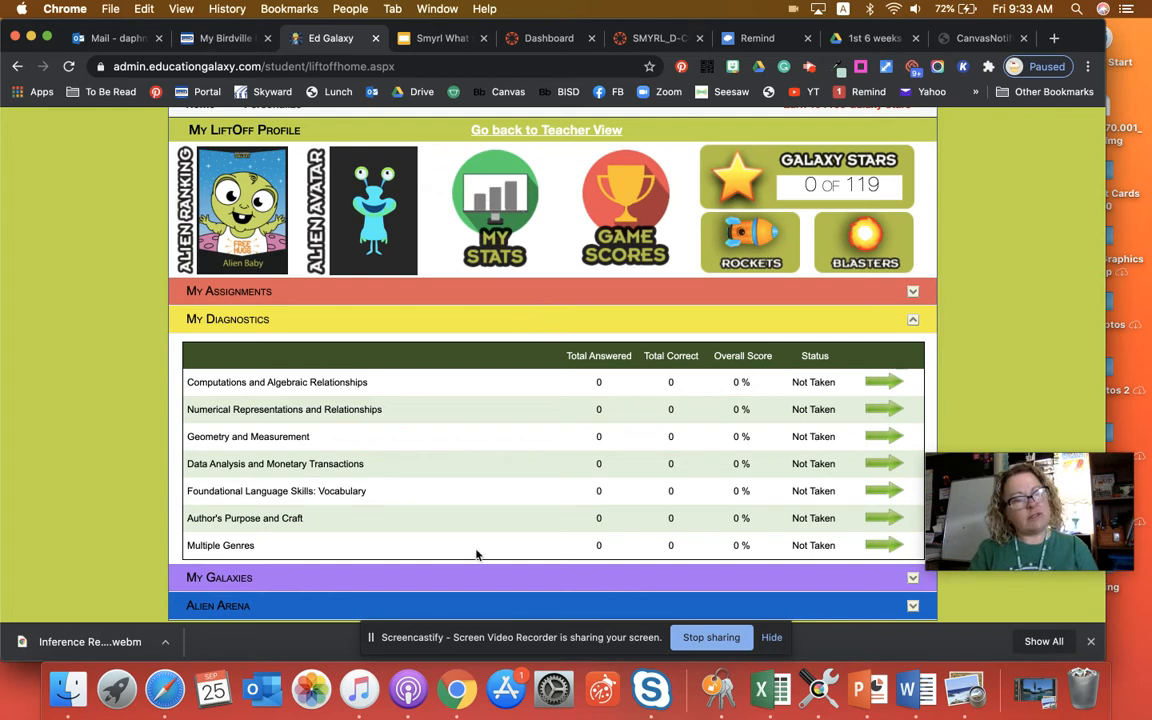
pyautogui.moveTo(480, 492)
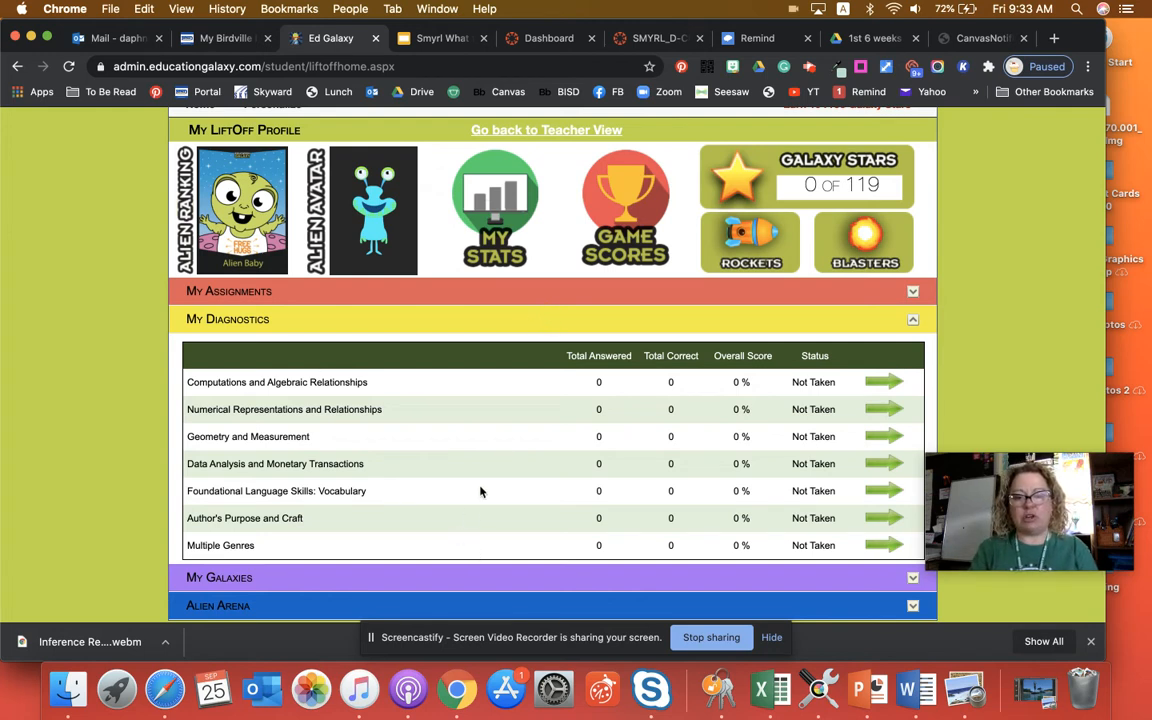
pyautogui.moveTo(504, 452)
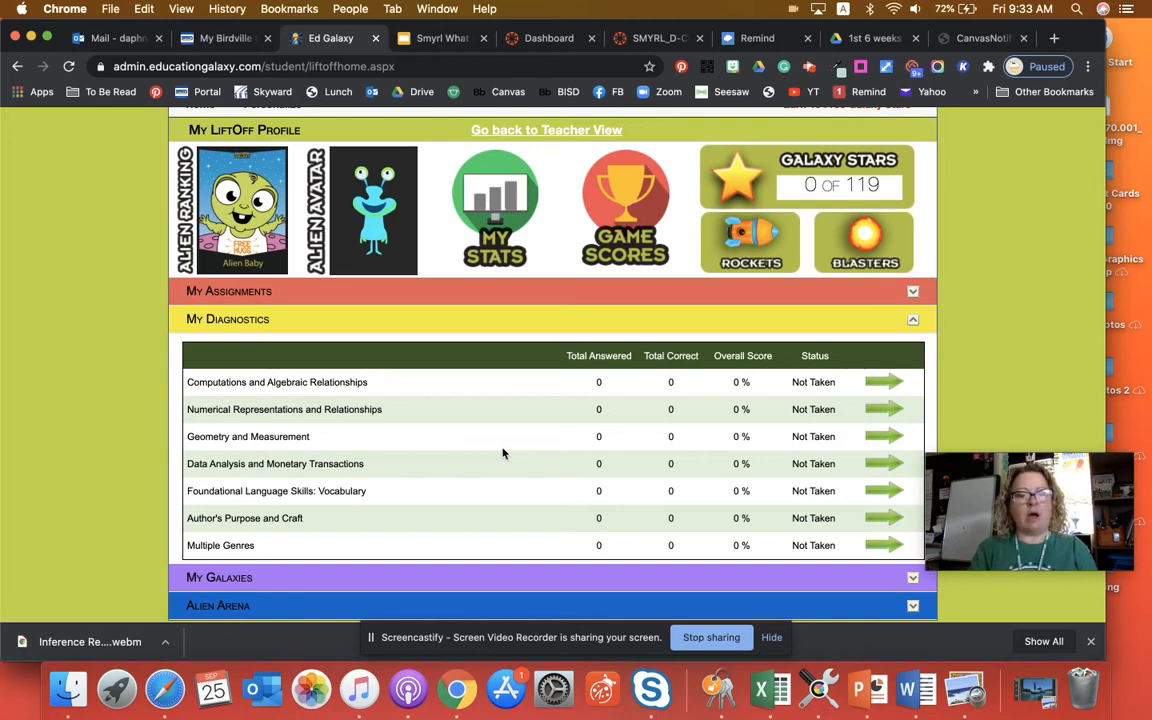
pyautogui.moveTo(208, 488)
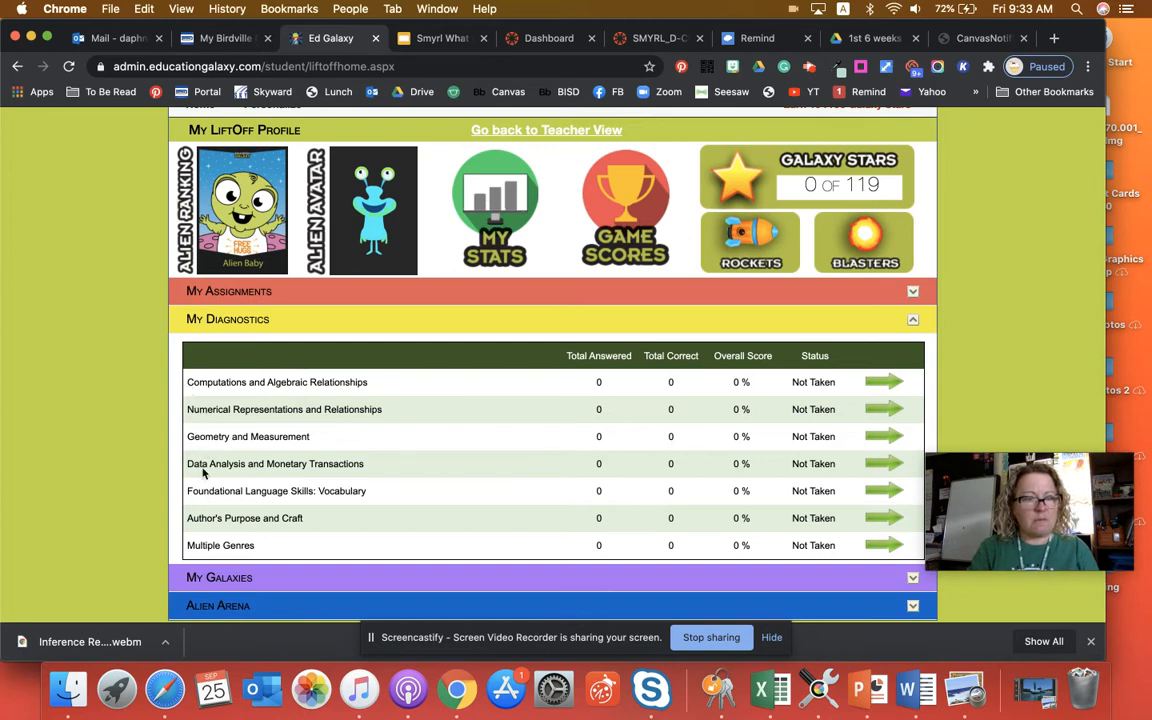
pyautogui.moveTo(310, 504)
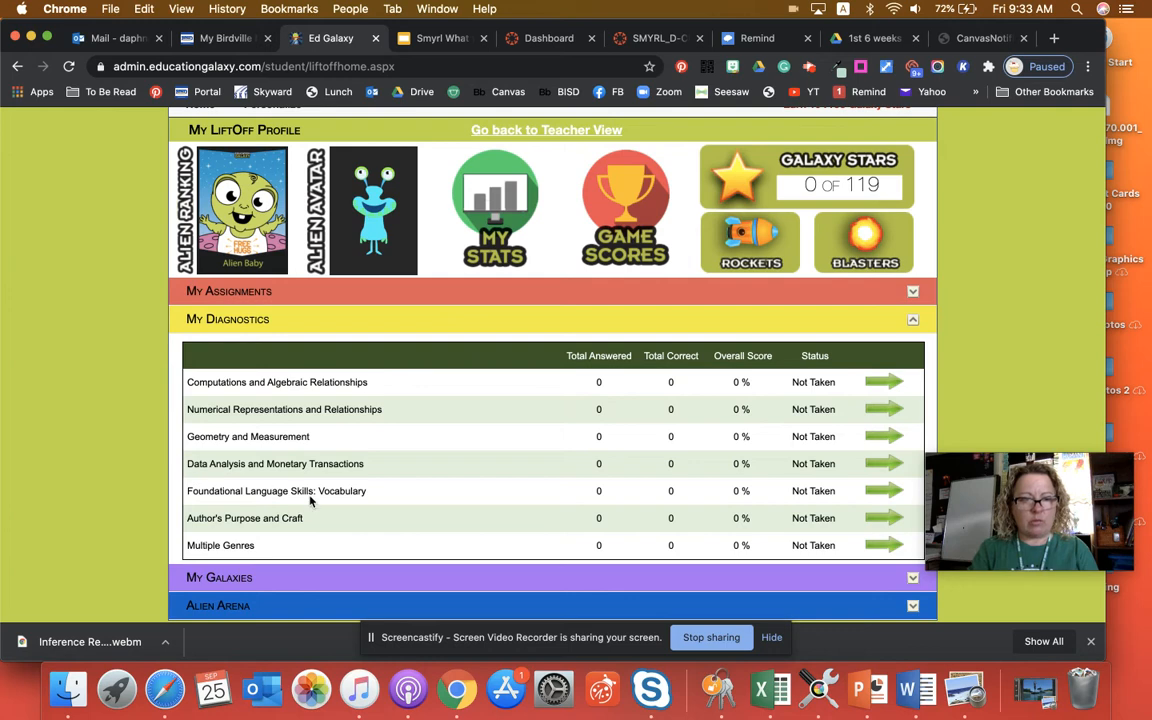
pyautogui.moveTo(356, 506)
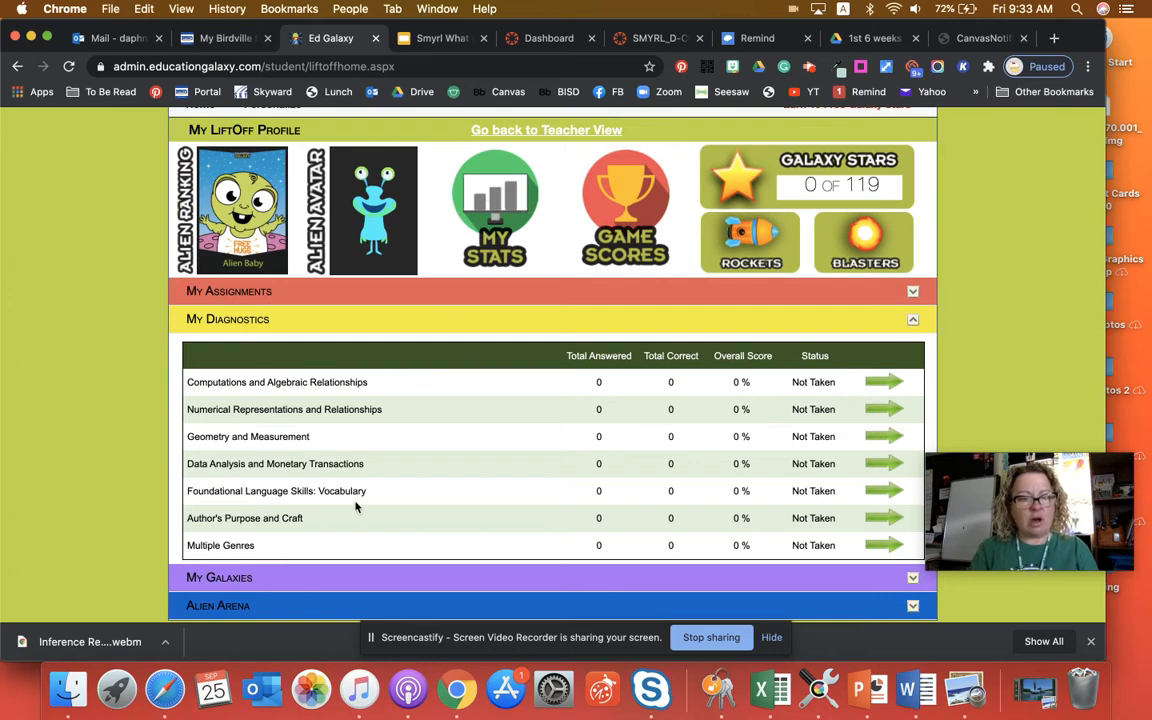
pyautogui.moveTo(340, 544)
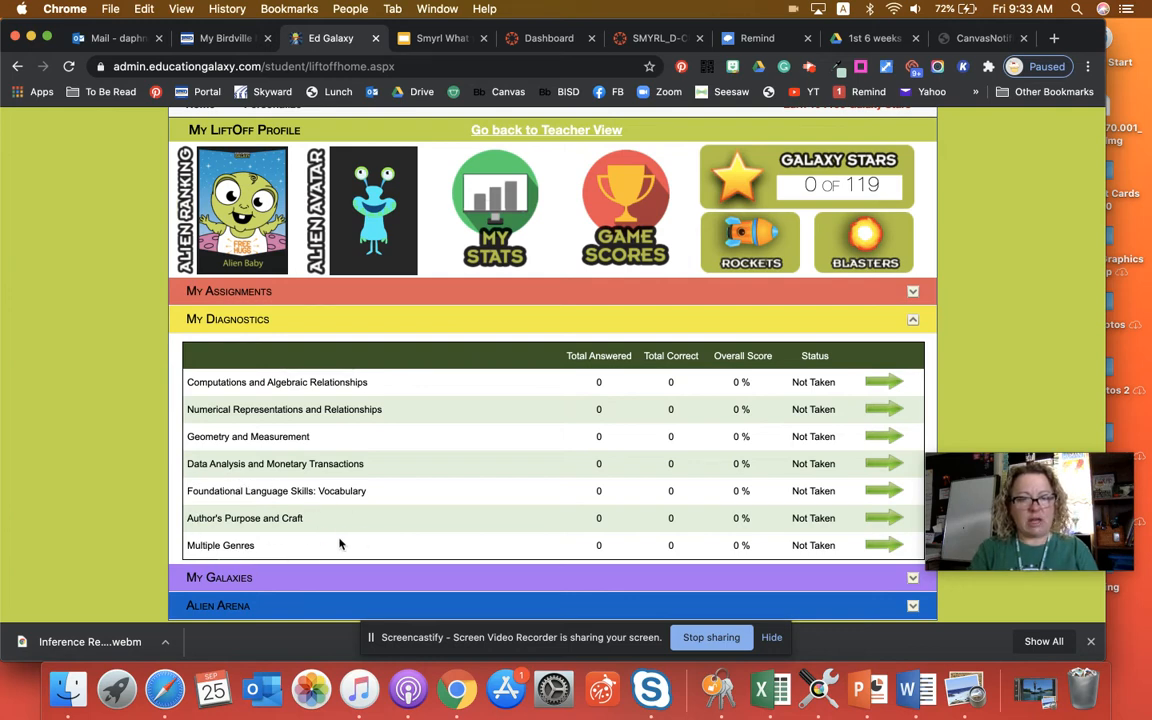
pyautogui.moveTo(288, 504)
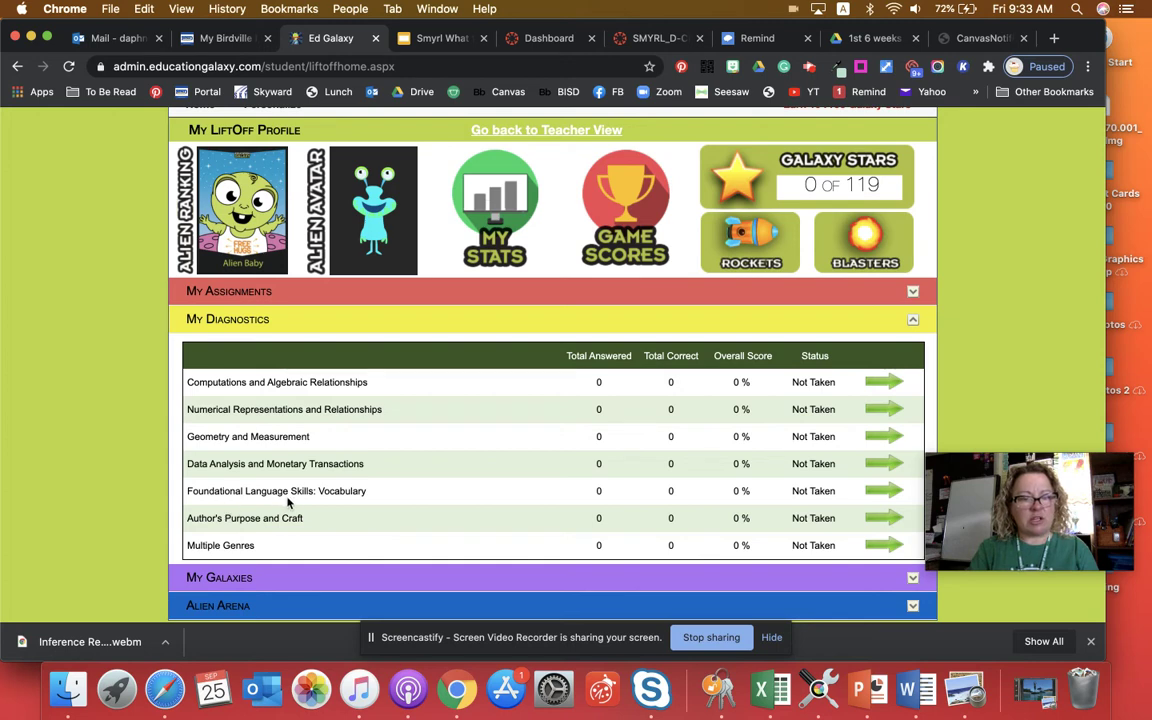
pyautogui.moveTo(196, 524)
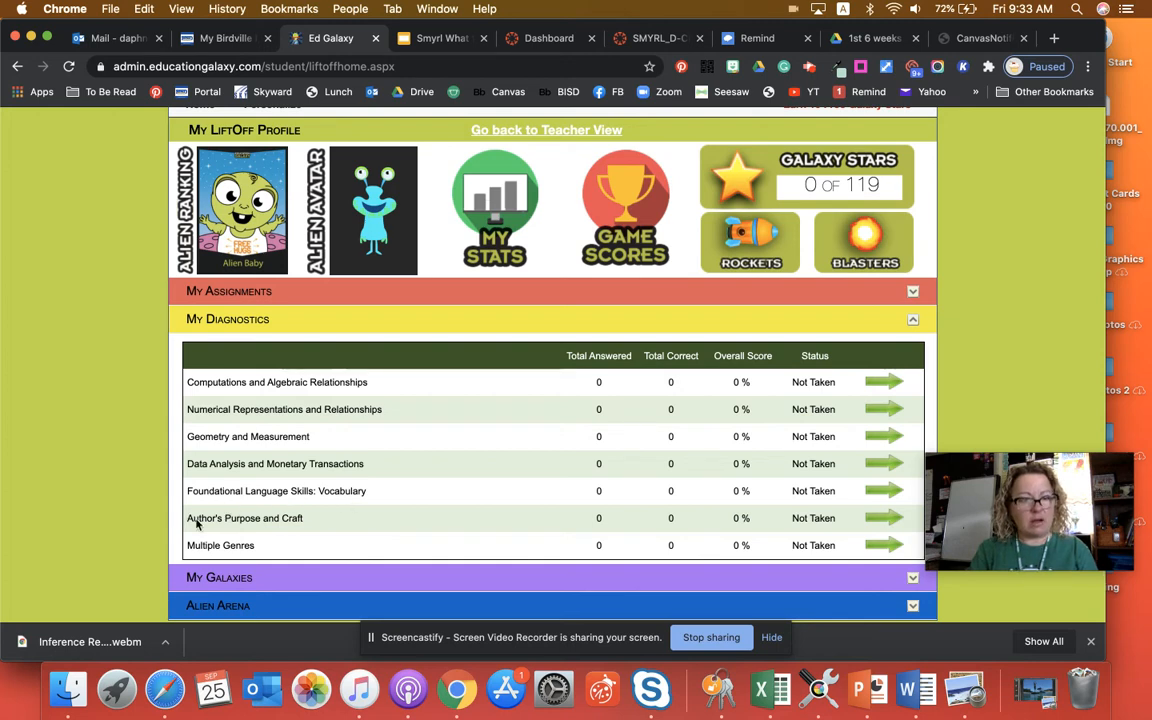
pyautogui.moveTo(210, 548)
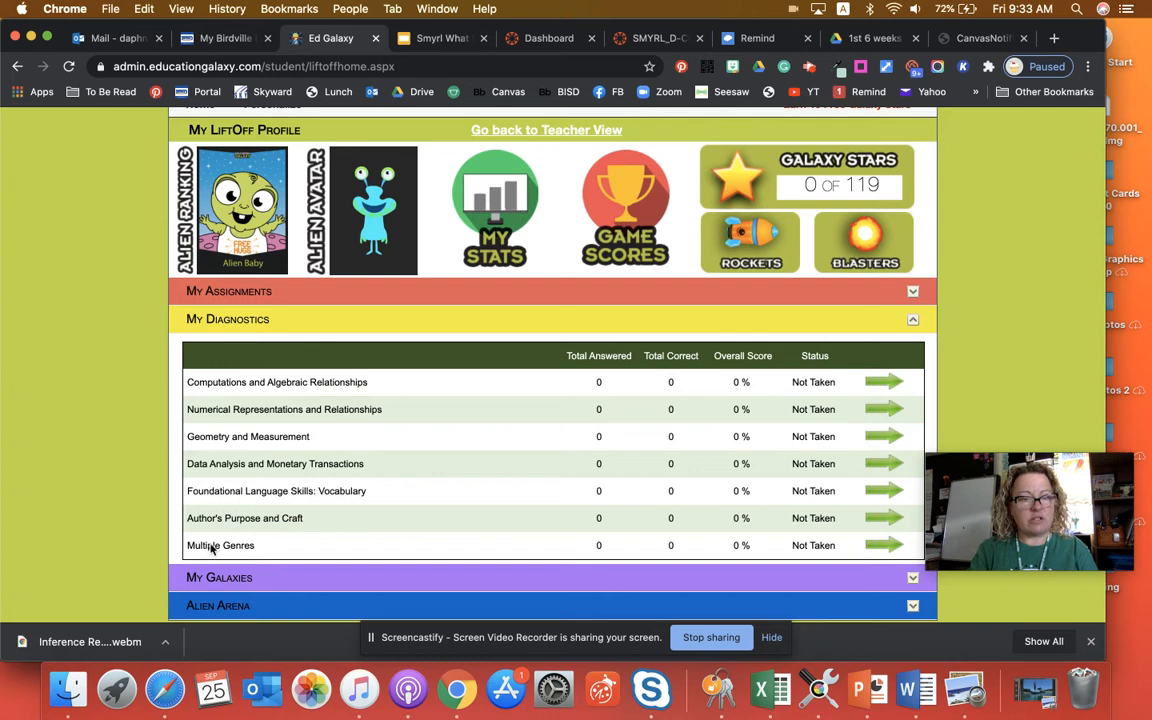
pyautogui.moveTo(284, 544)
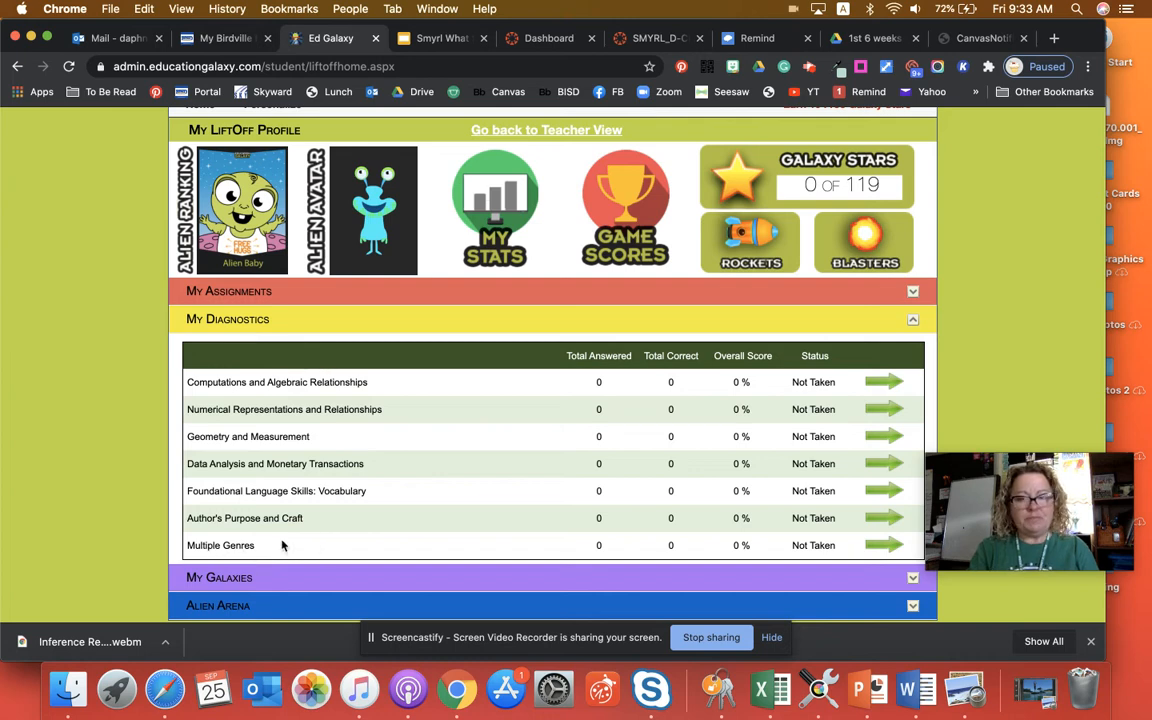
pyautogui.moveTo(620, 564)
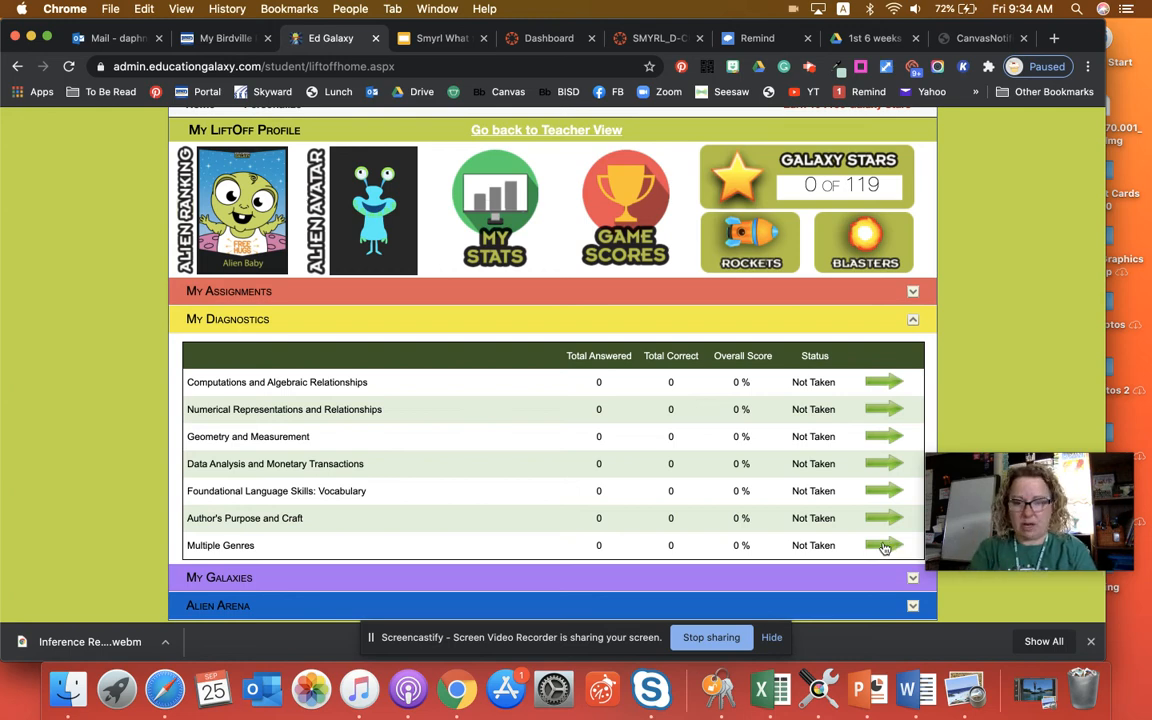
pyautogui.moveTo(772, 546)
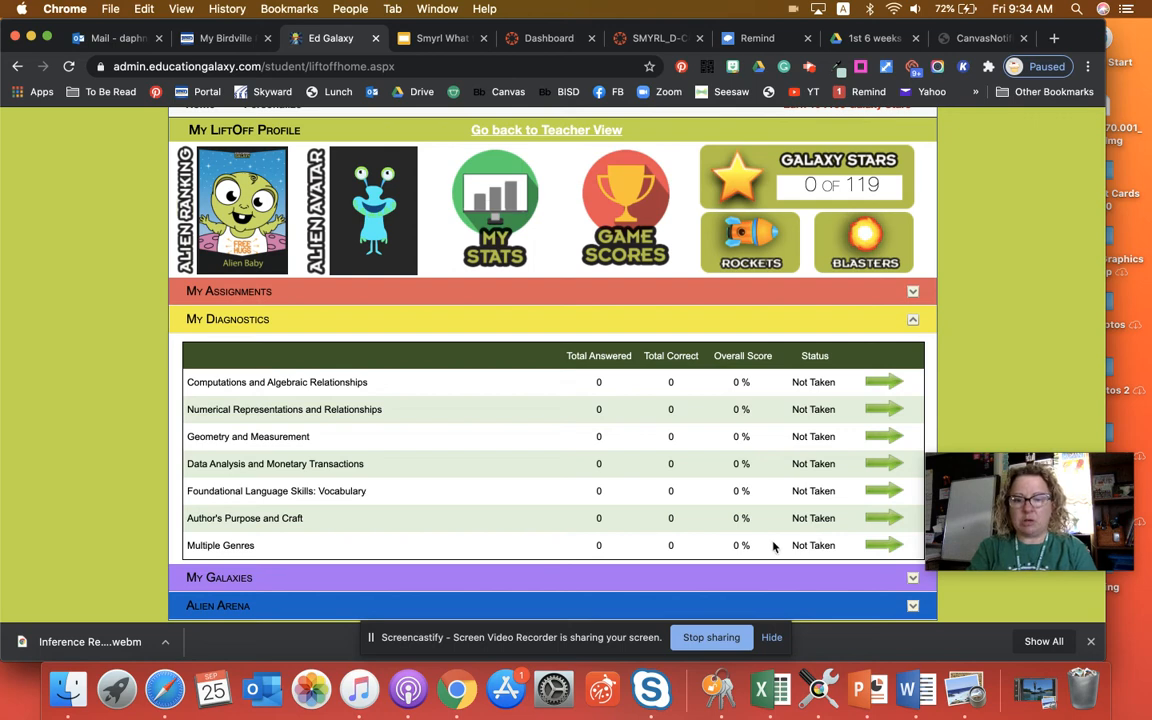
pyautogui.moveTo(518, 524)
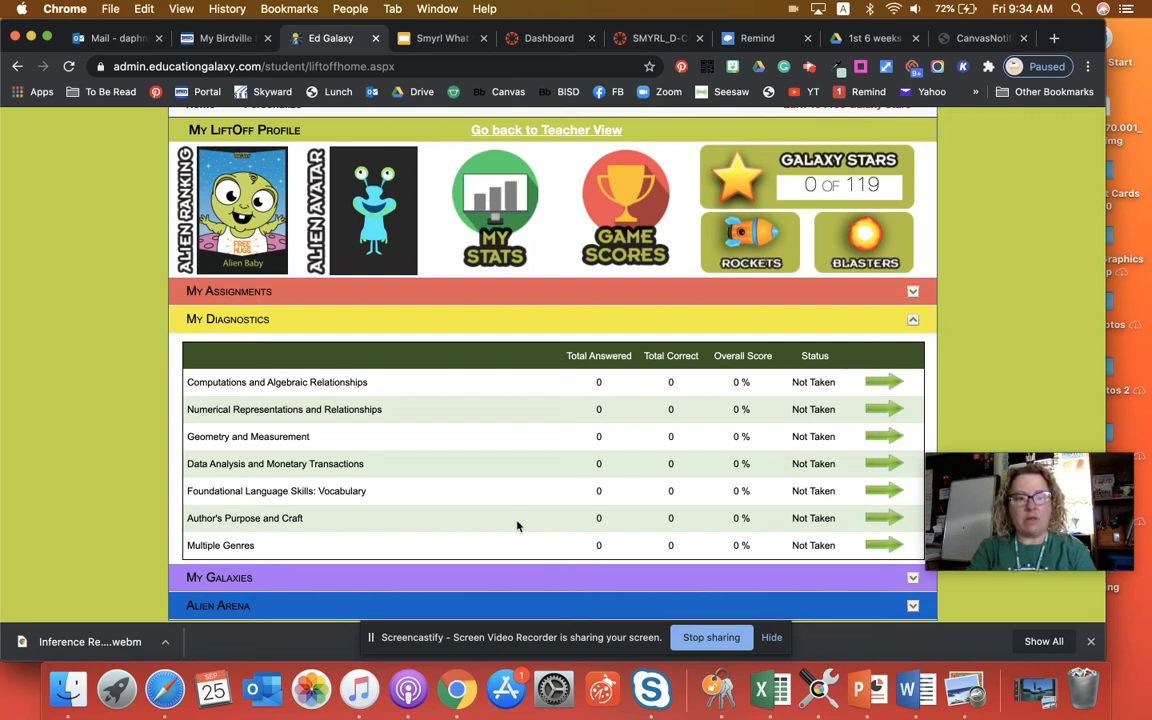
pyautogui.moveTo(850, 552)
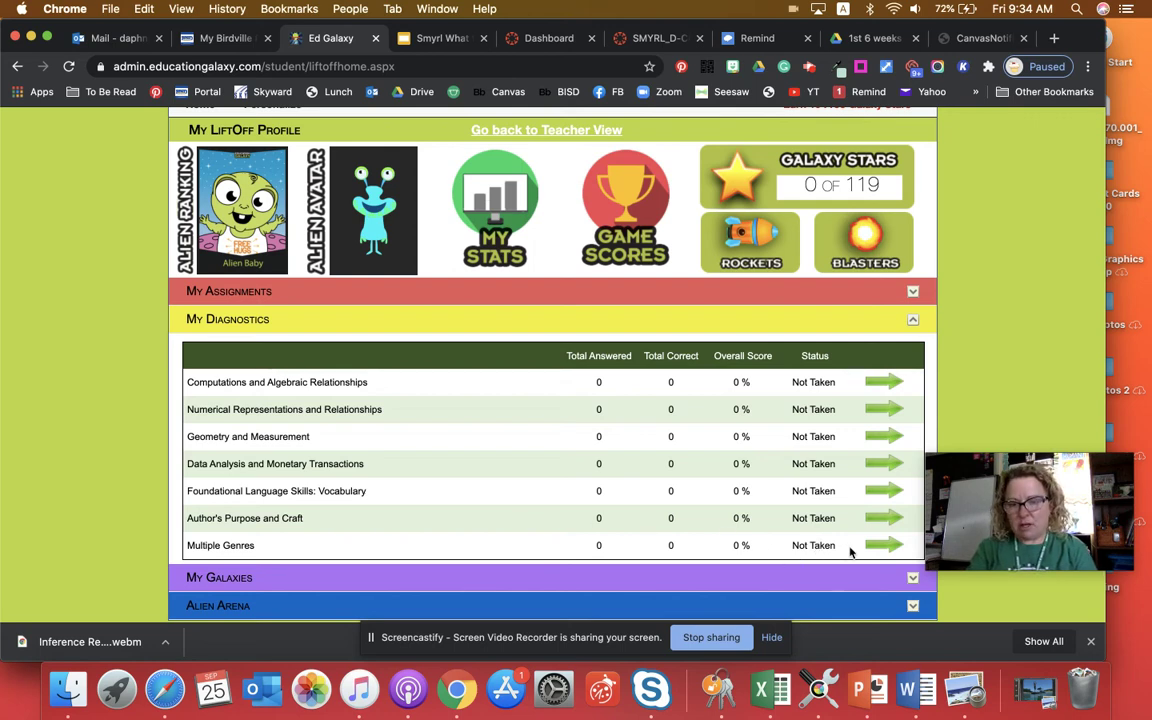
pyautogui.moveTo(828, 548)
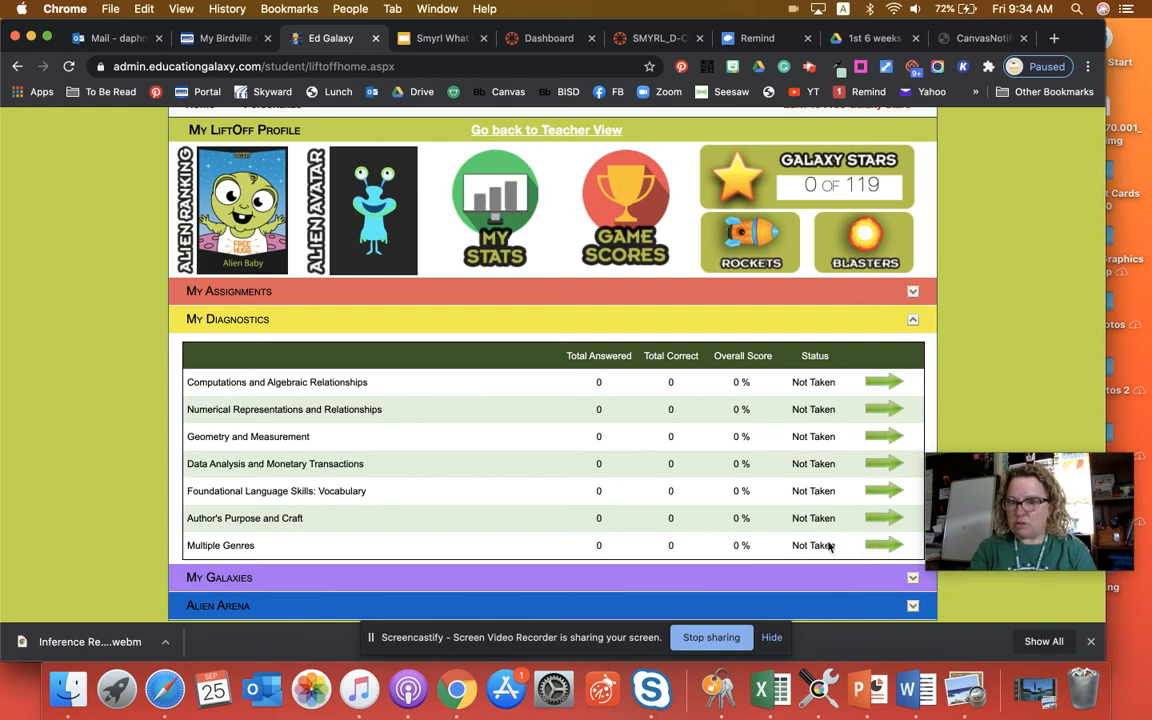
pyautogui.moveTo(448, 520)
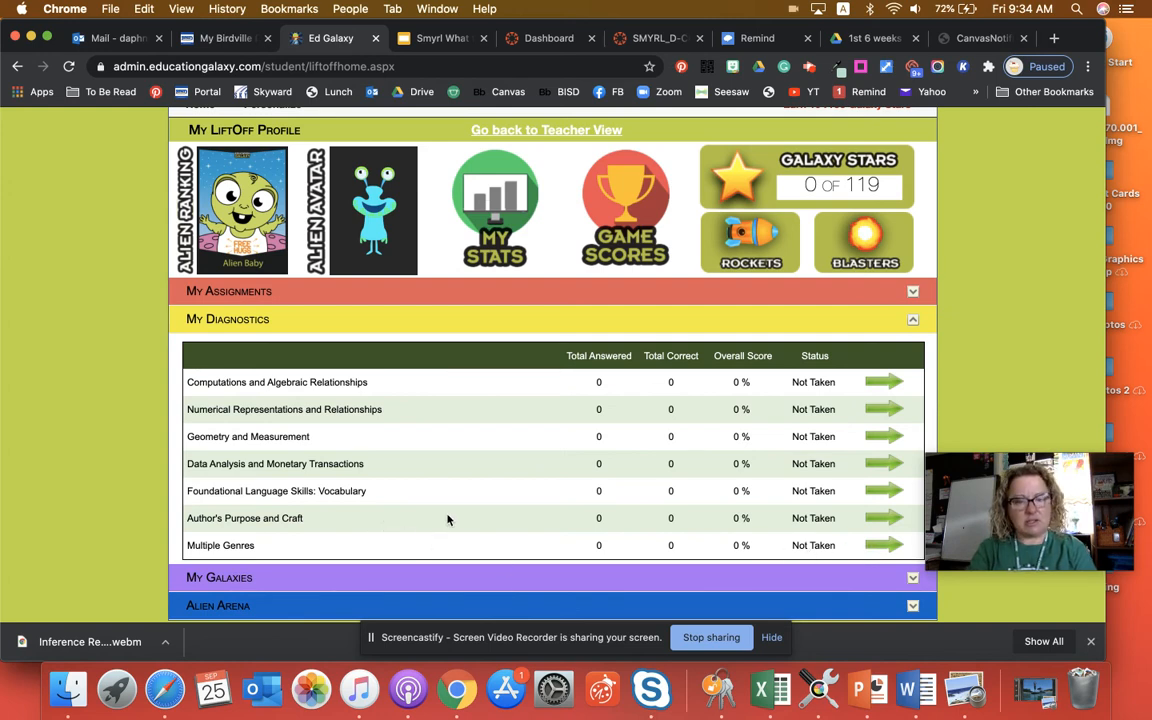
pyautogui.moveTo(800, 540)
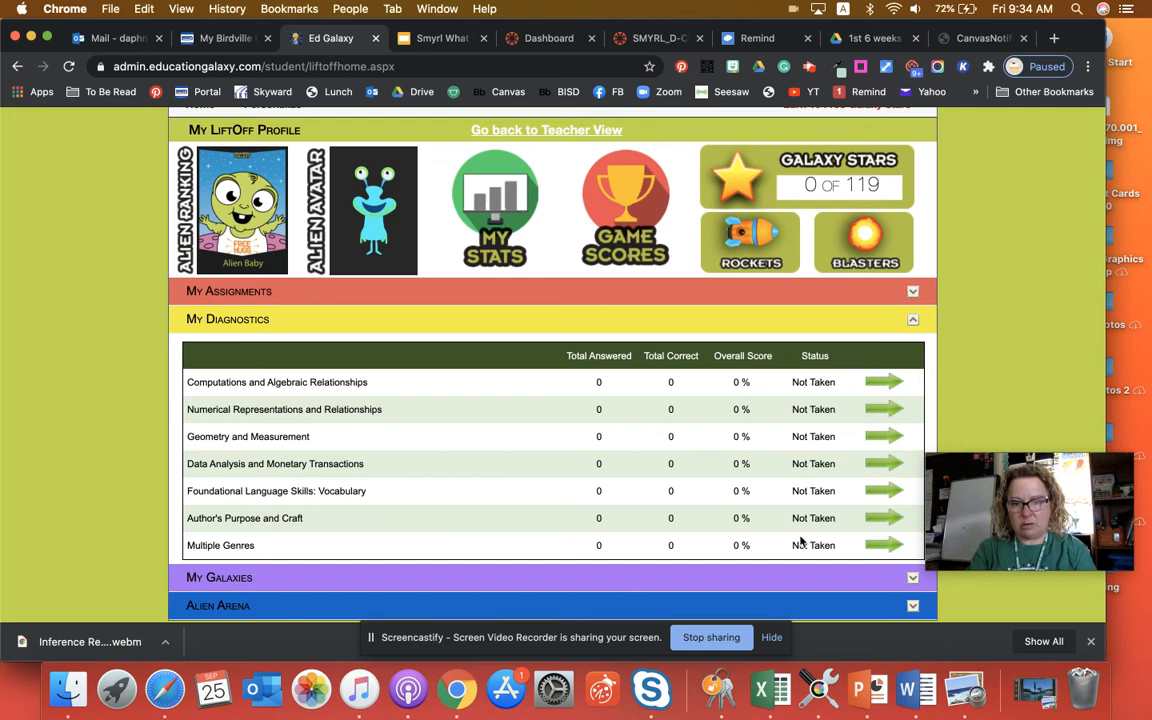
pyautogui.moveTo(862, 516)
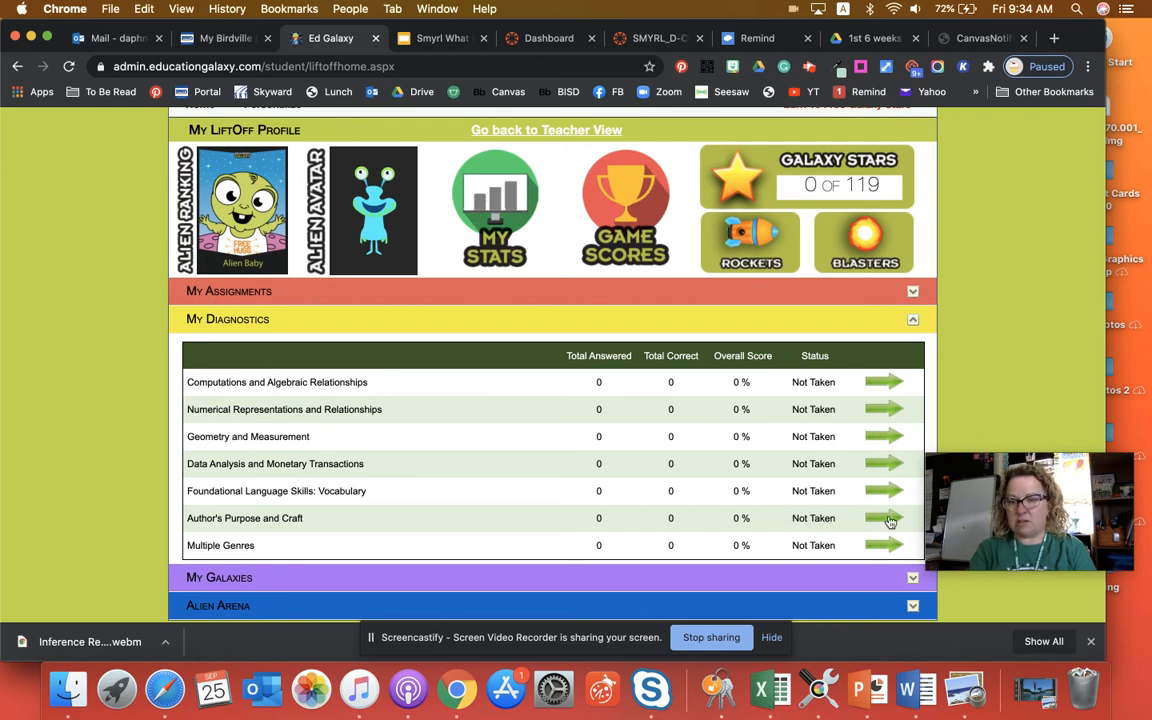
pyautogui.moveTo(812, 490)
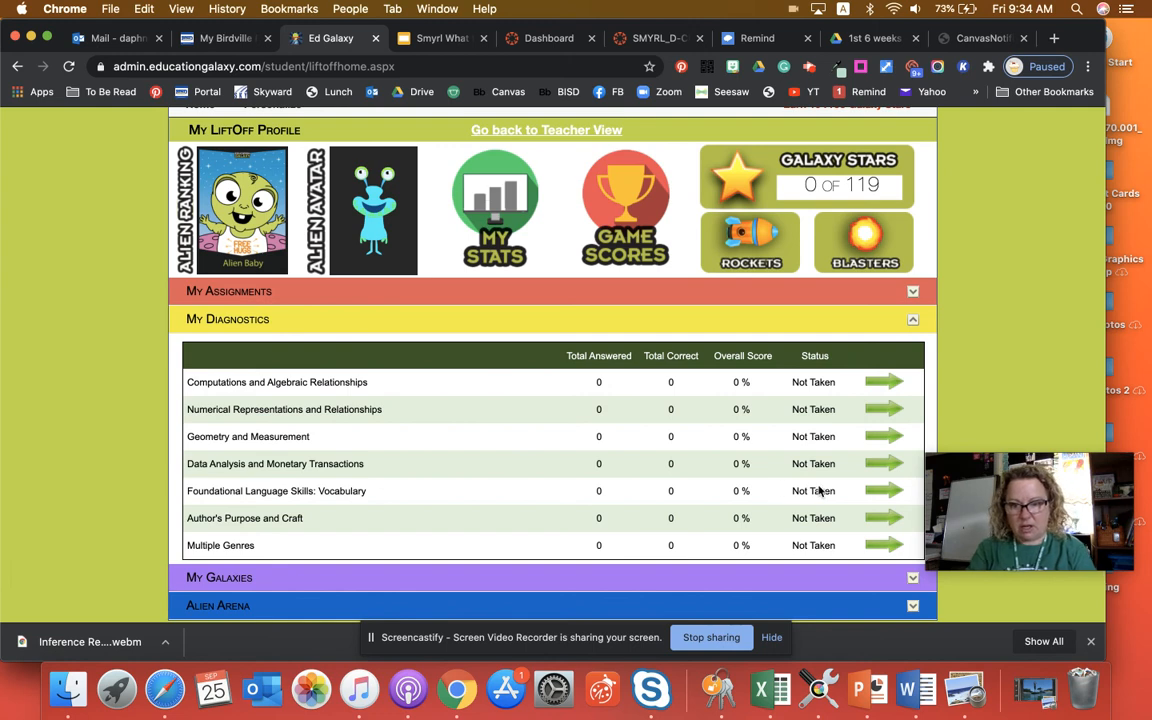
pyautogui.moveTo(884, 502)
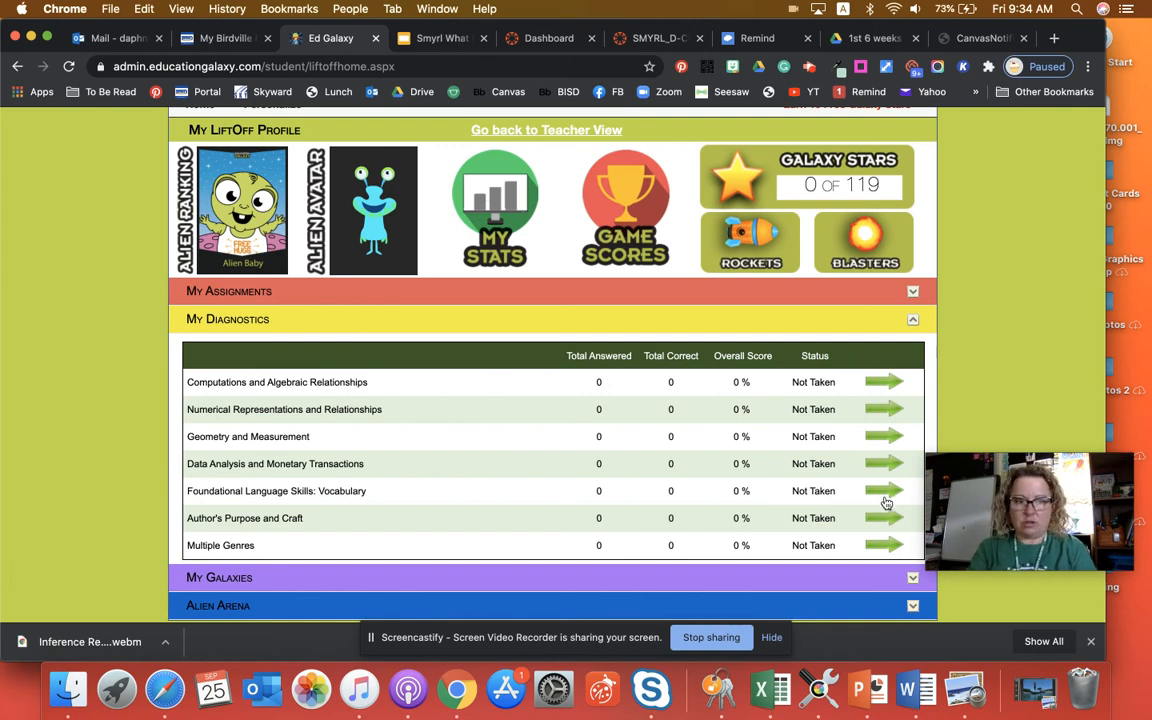
pyautogui.moveTo(796, 512)
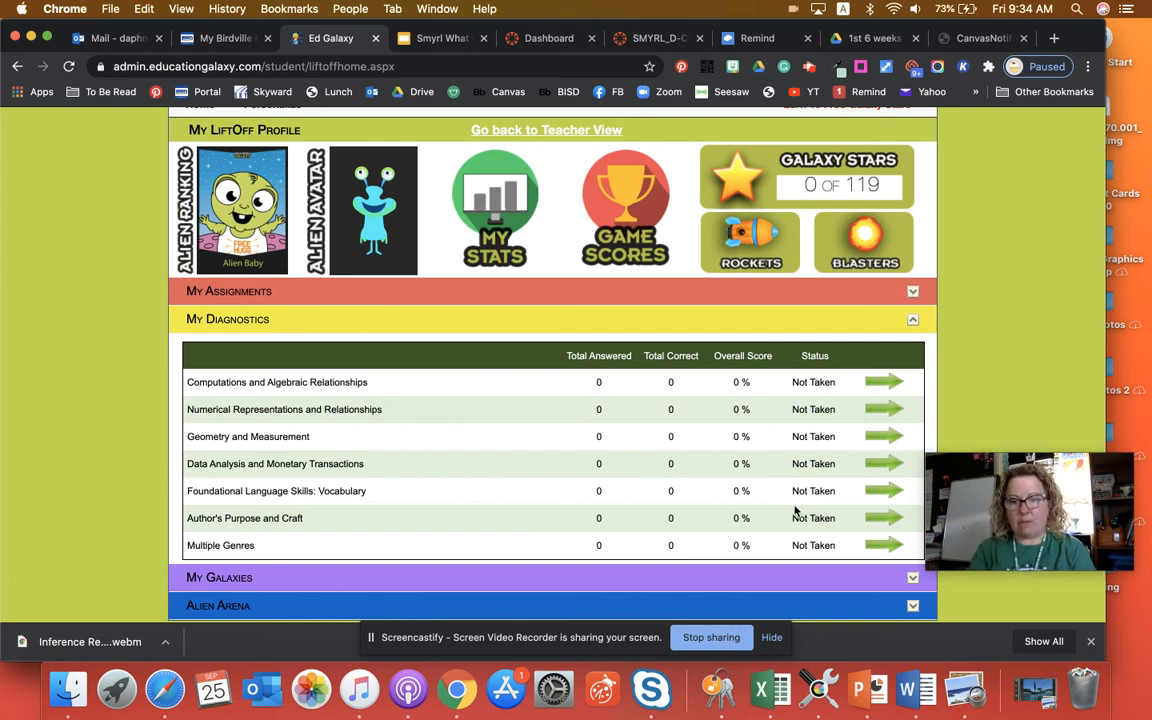
pyautogui.scroll(3)
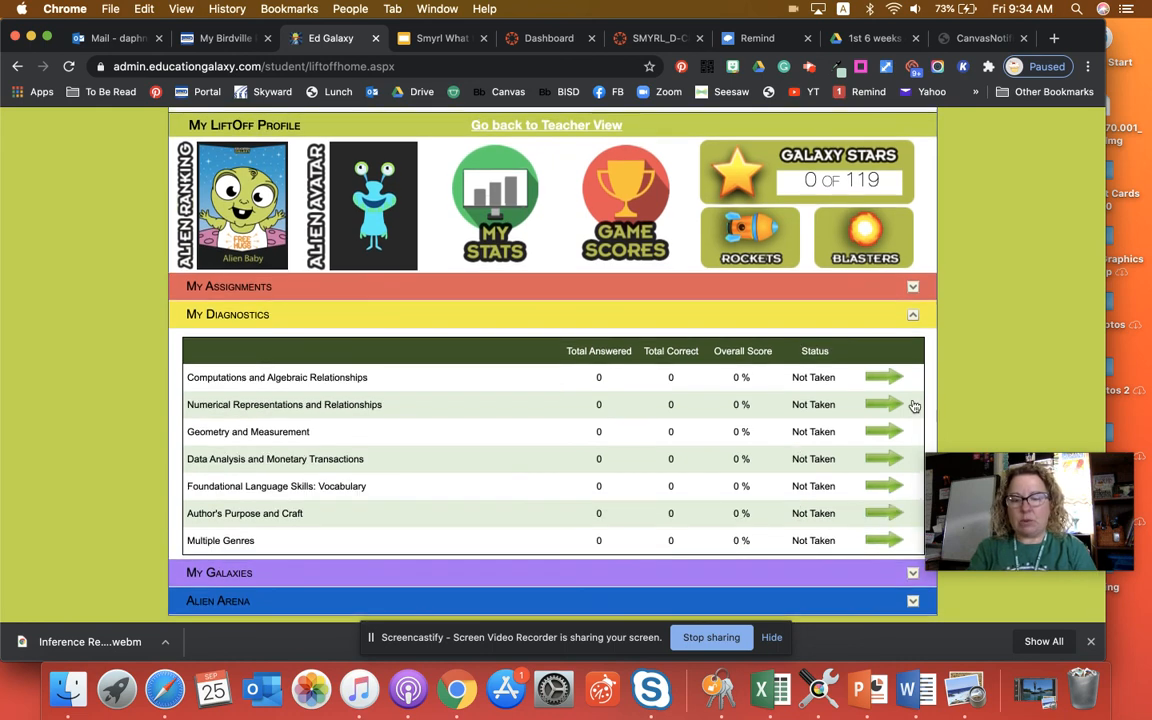
pyautogui.moveTo(964, 372)
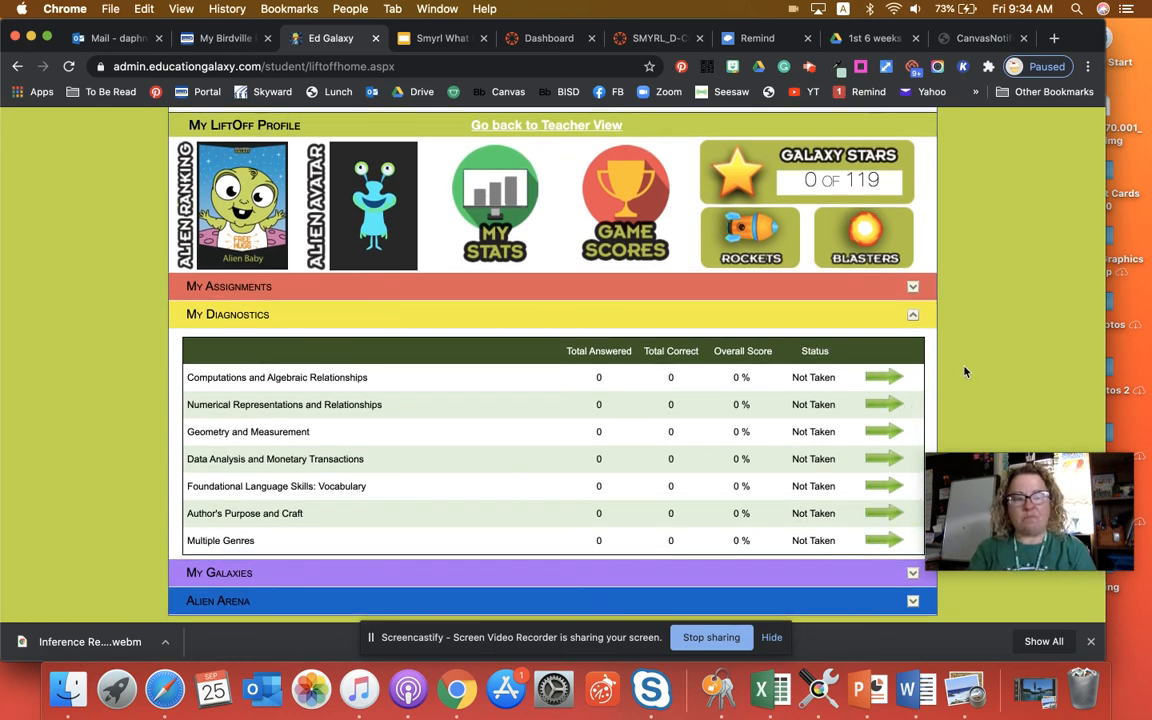
pyautogui.moveTo(1012, 380)
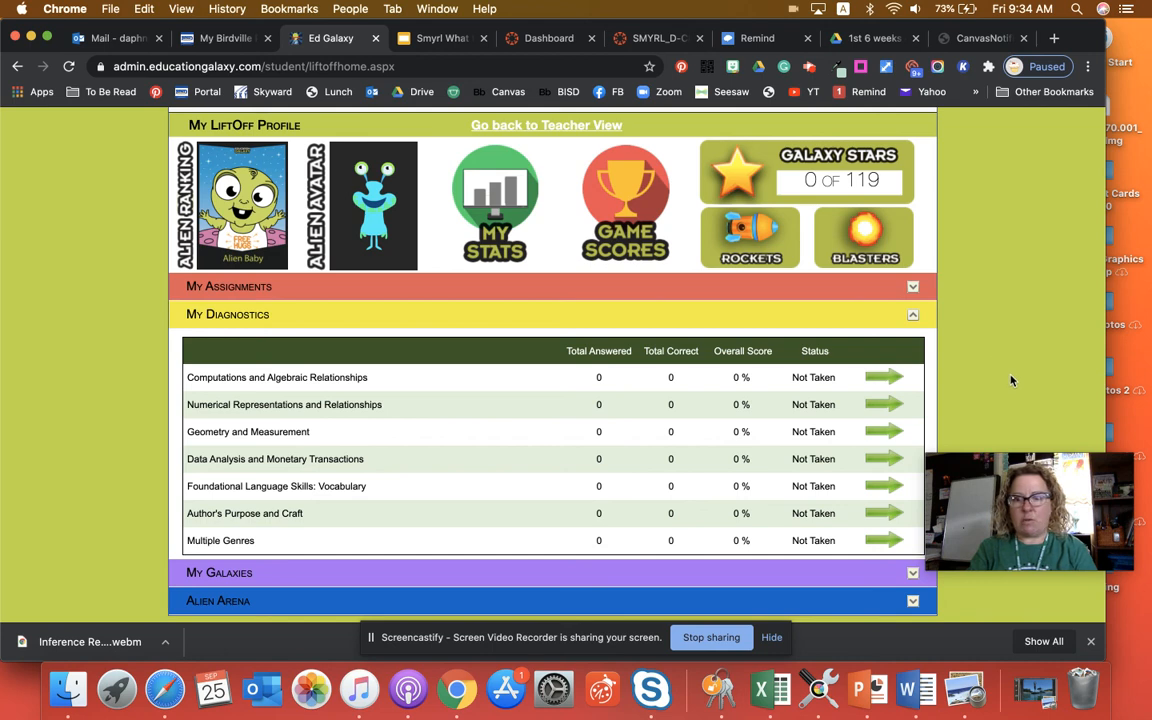
pyautogui.moveTo(1032, 450)
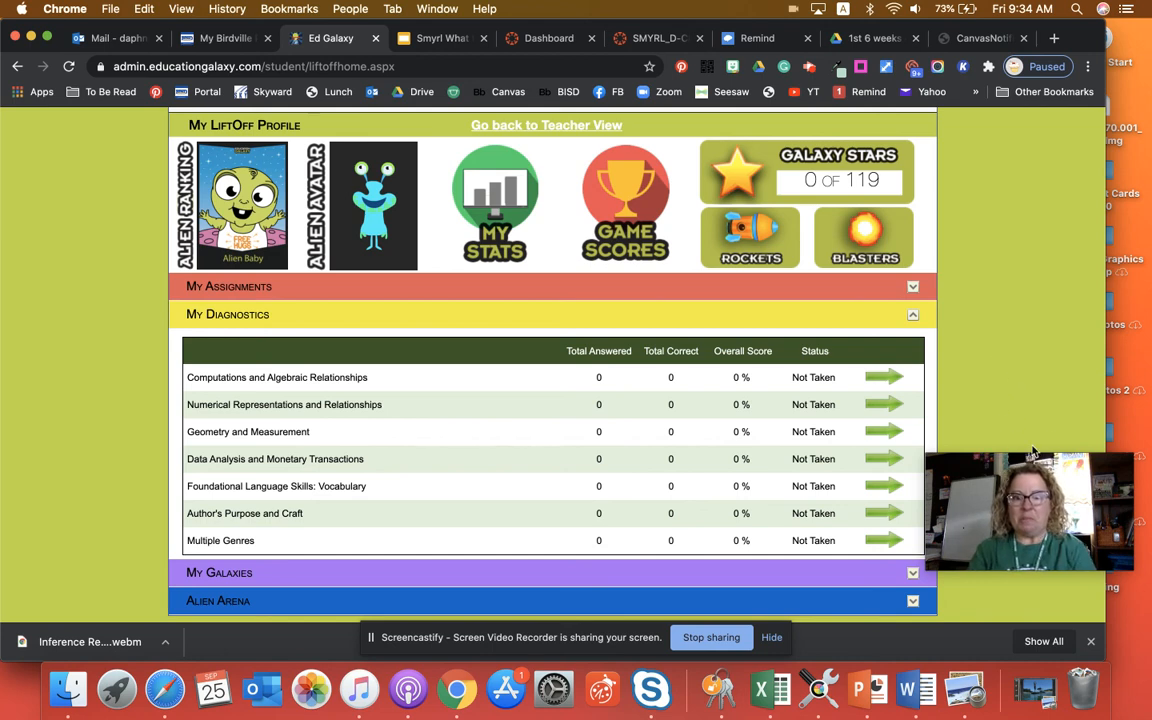